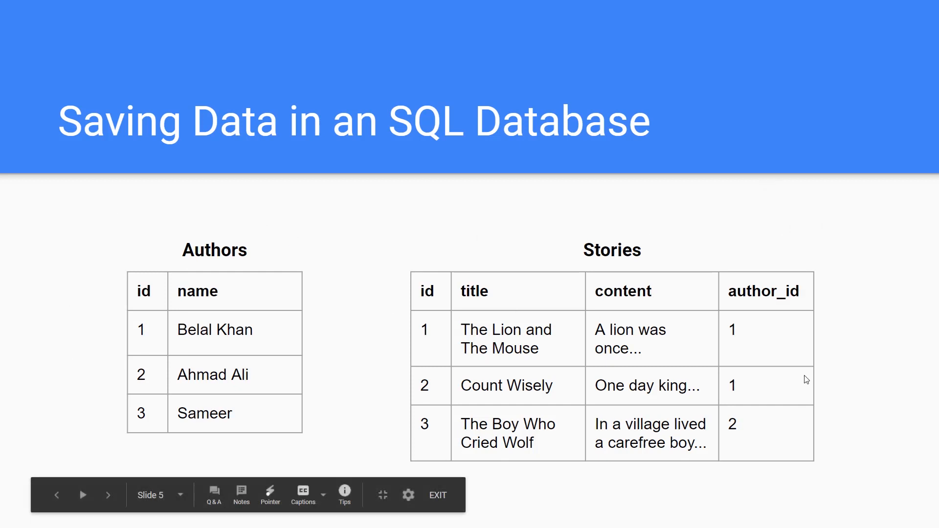
mouse_move(111, 334)
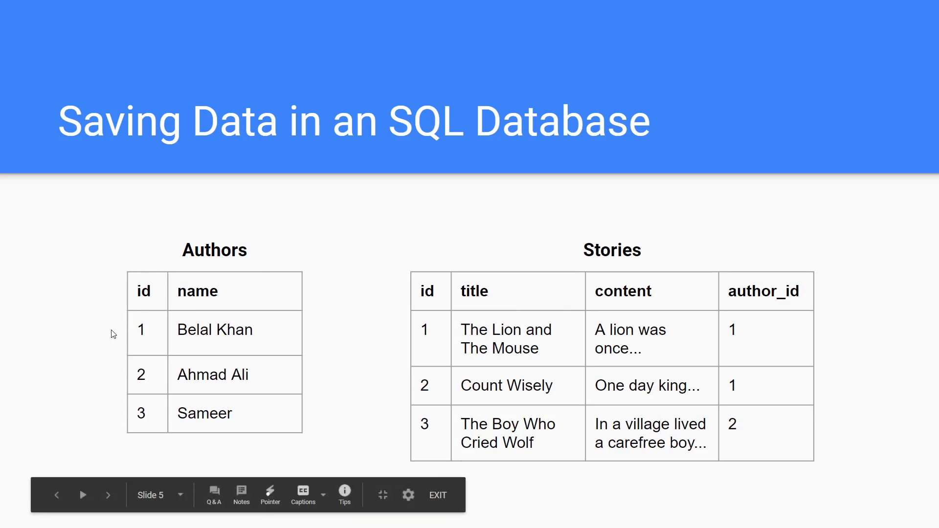
mouse_move(258, 281)
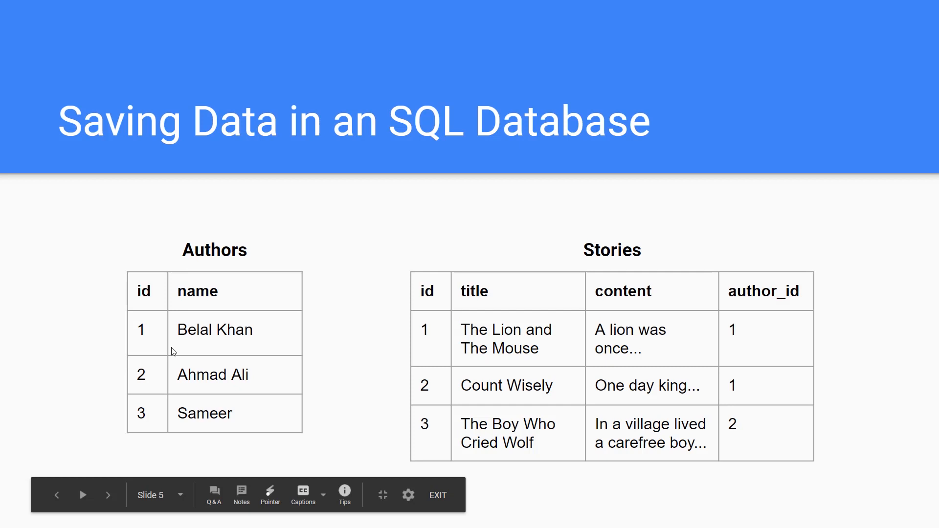
mouse_move(330, 293)
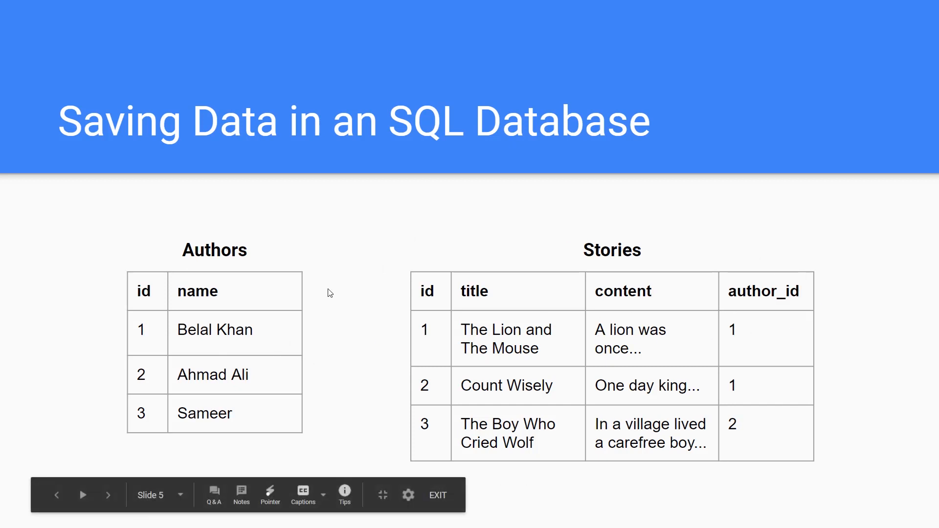
mouse_move(936, 302)
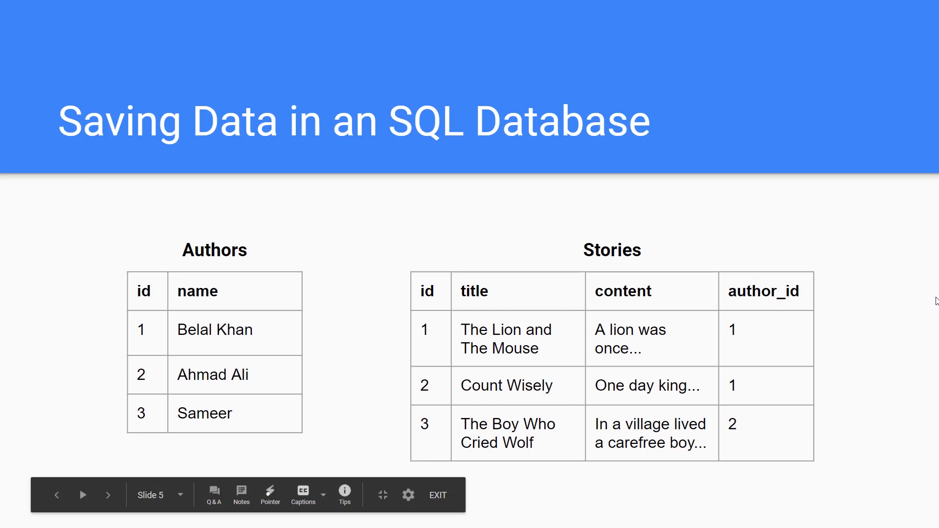
mouse_move(81, 297)
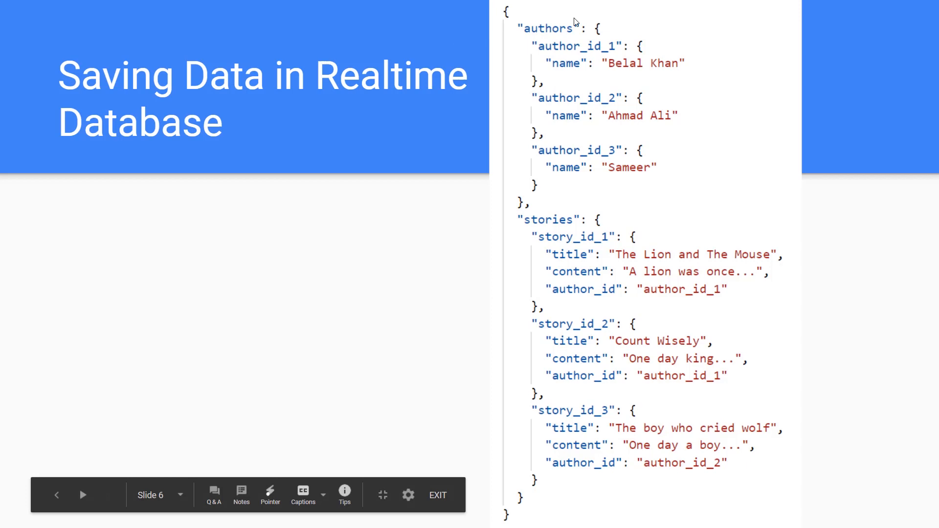
mouse_move(508, 341)
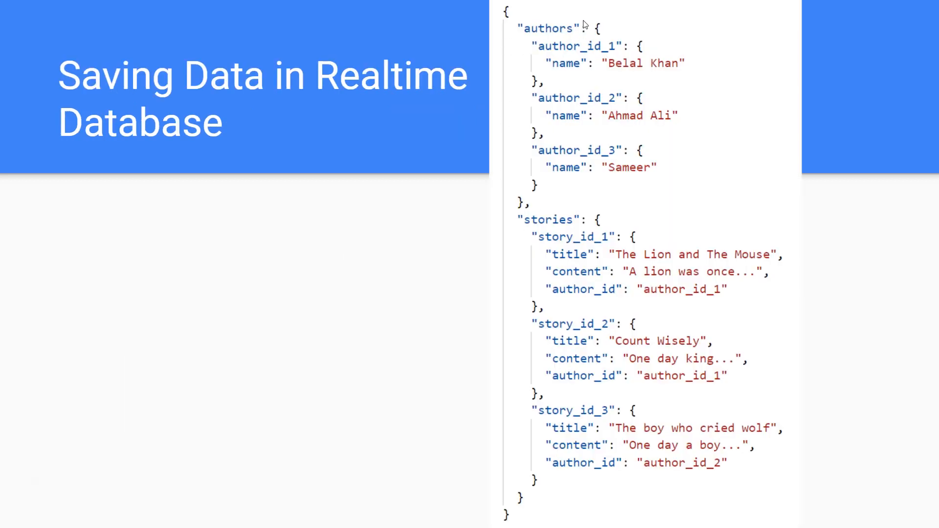
mouse_move(515, 213)
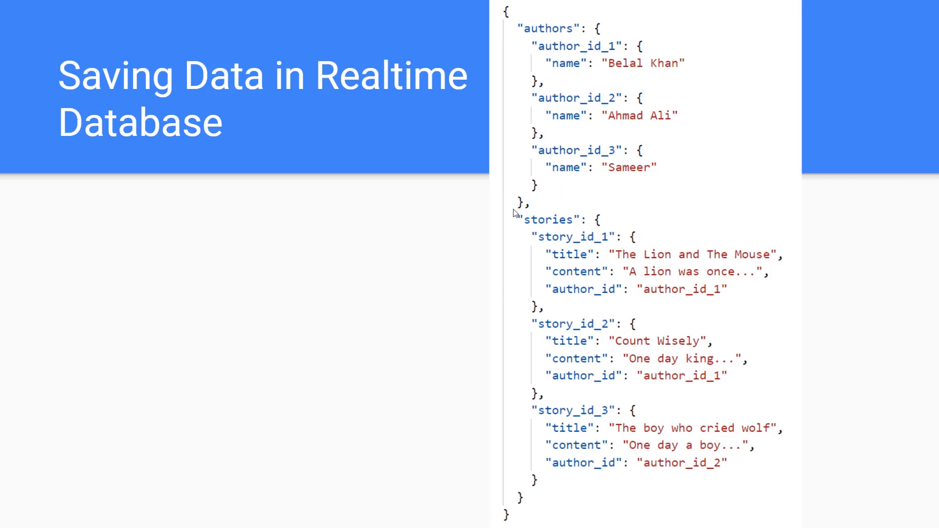
mouse_move(541, 48)
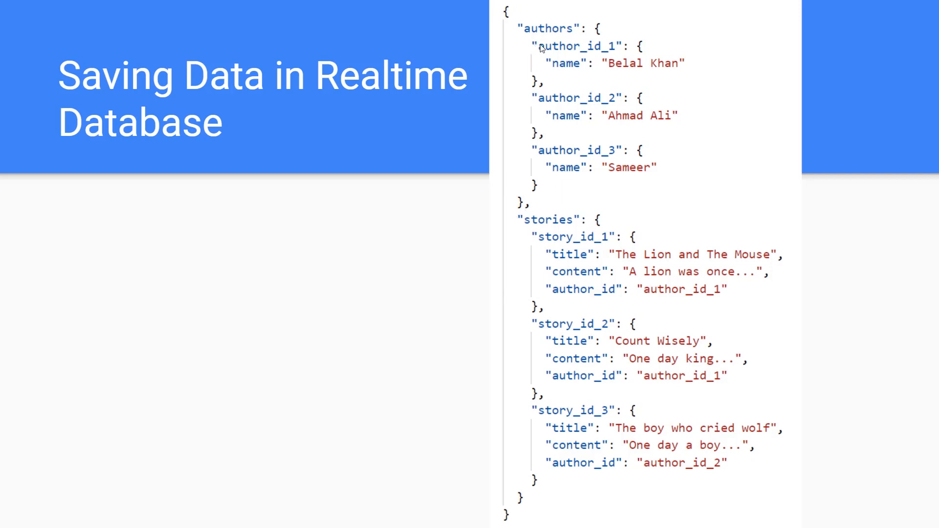
mouse_move(666, 60)
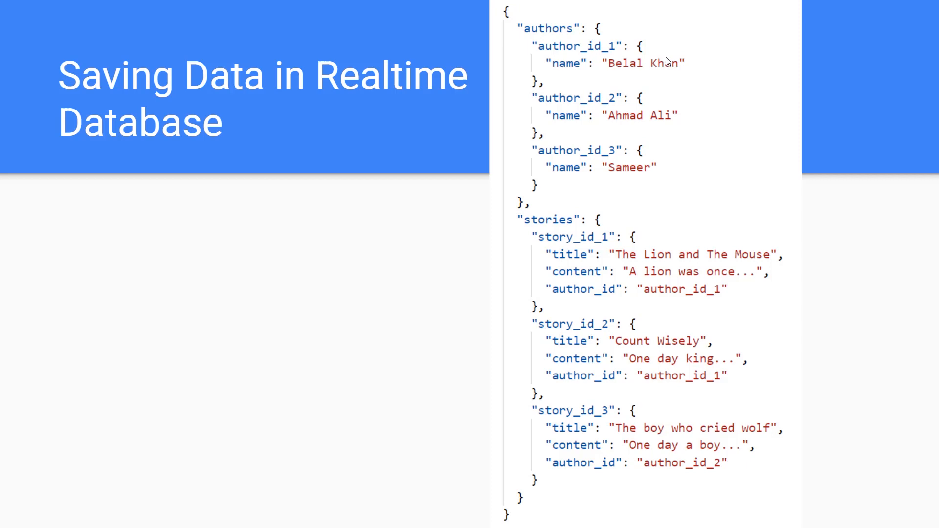
mouse_move(639, 54)
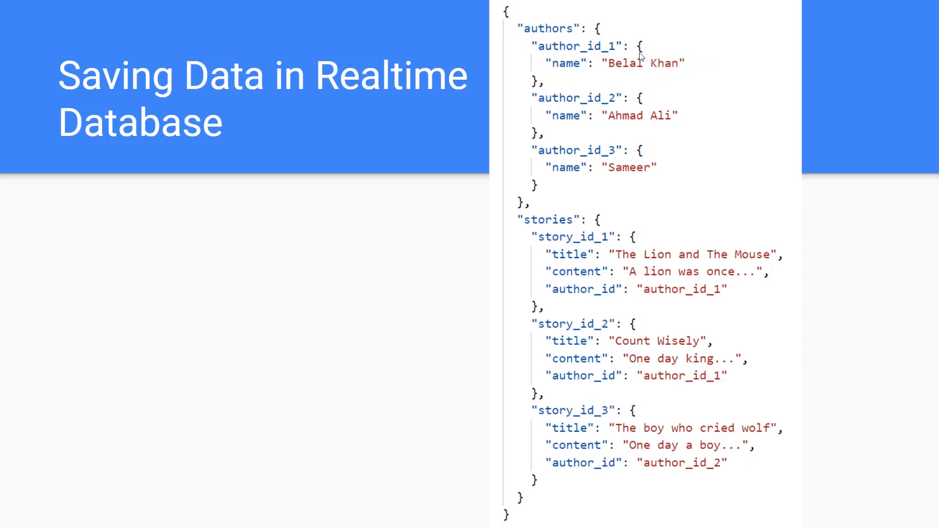
mouse_move(558, 226)
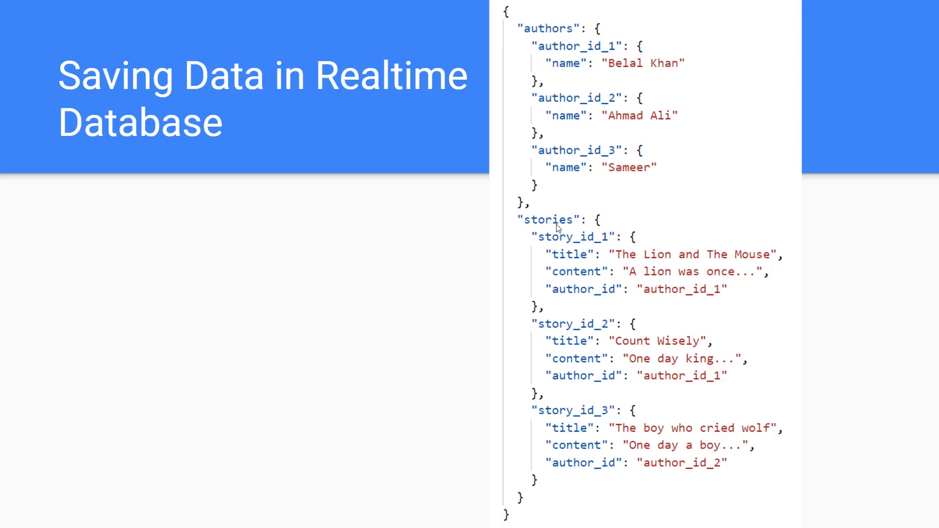
mouse_move(539, 208)
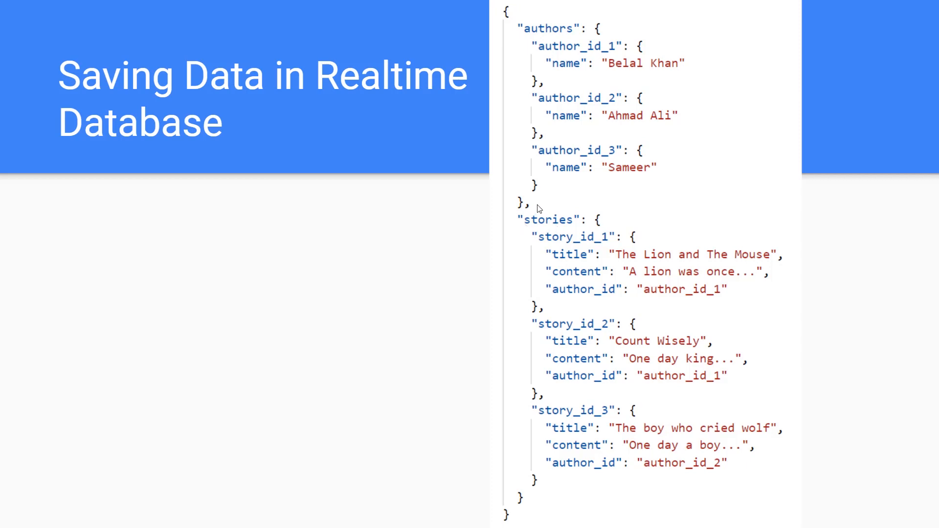
mouse_move(587, 265)
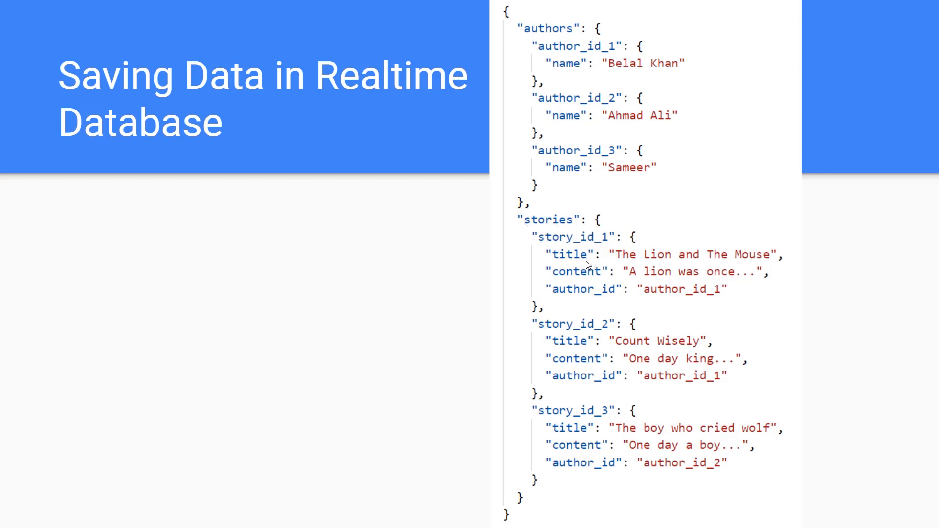
mouse_move(581, 230)
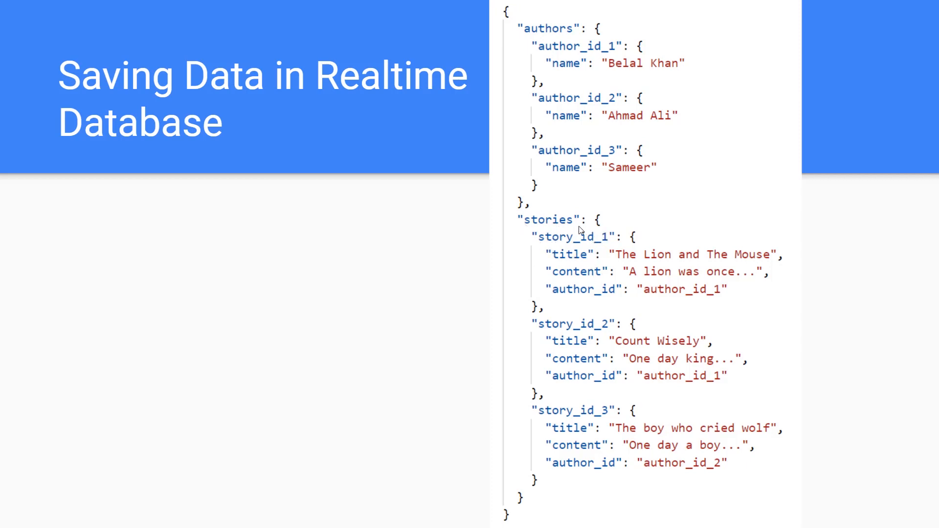
mouse_move(544, 233)
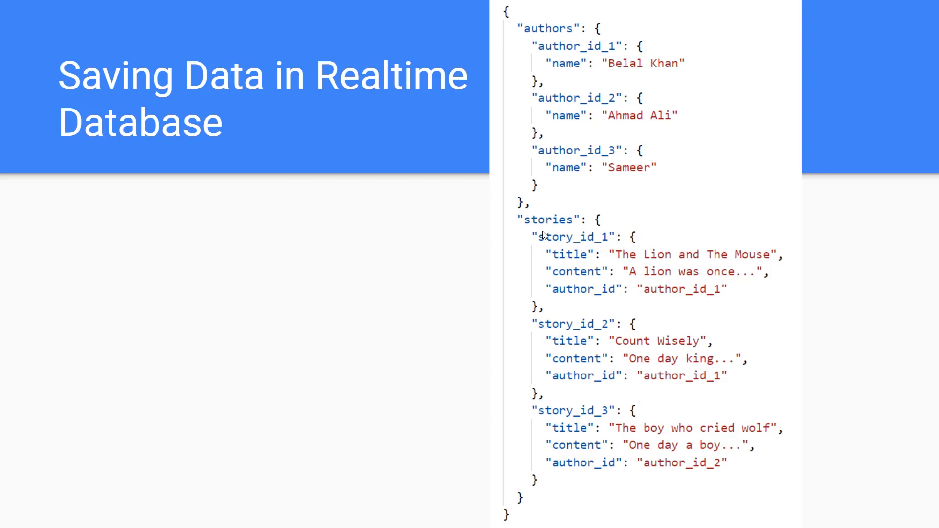
mouse_move(599, 234)
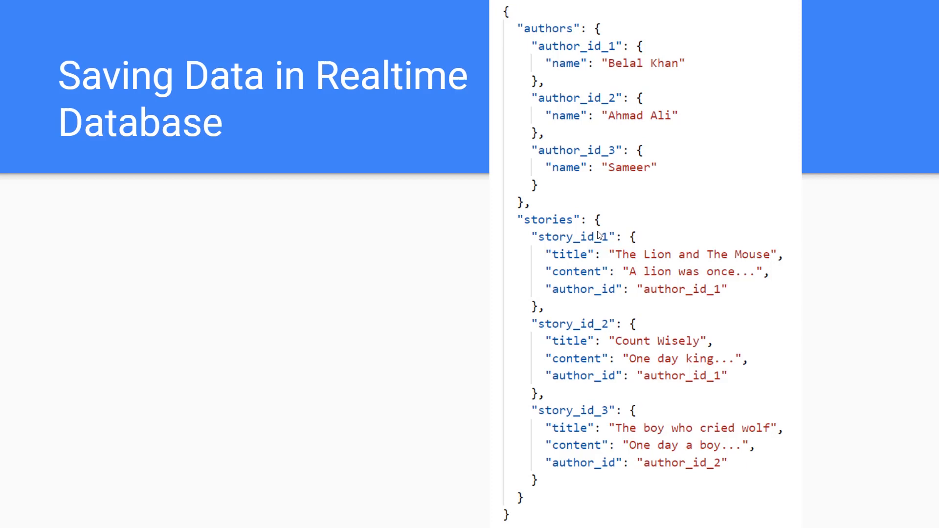
mouse_move(544, 242)
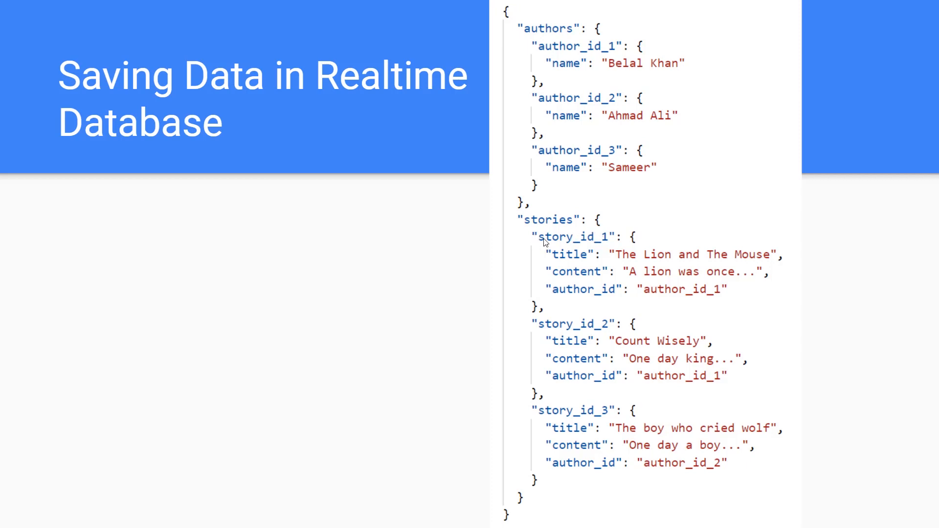
mouse_move(555, 239)
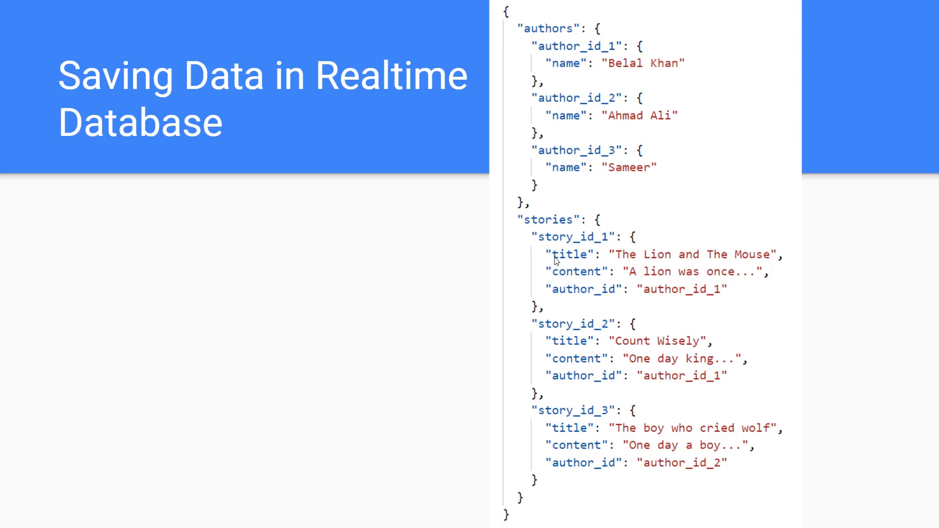
mouse_move(567, 265)
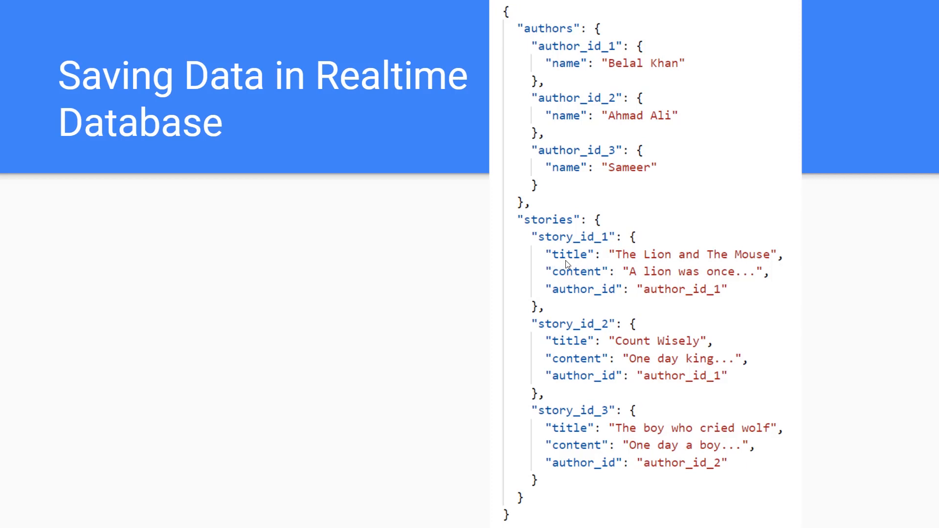
mouse_move(580, 291)
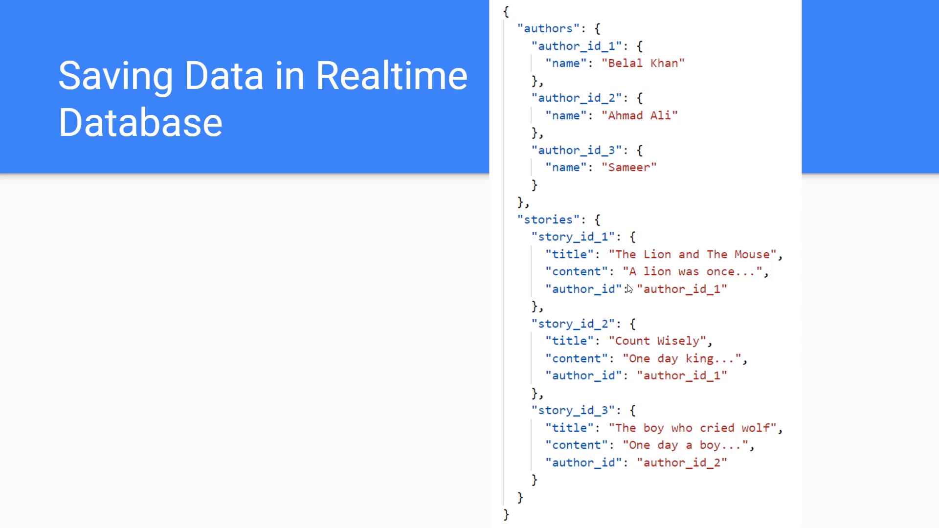
mouse_move(562, 294)
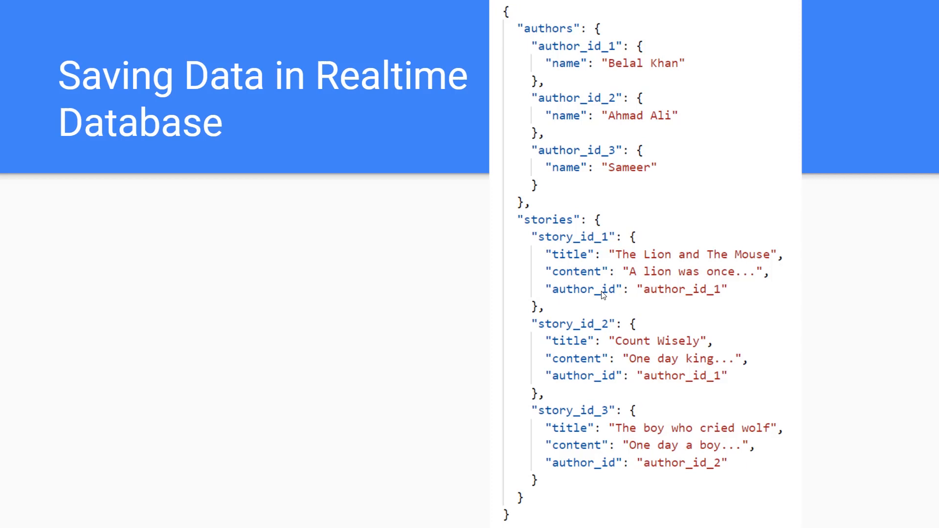
mouse_move(567, 50)
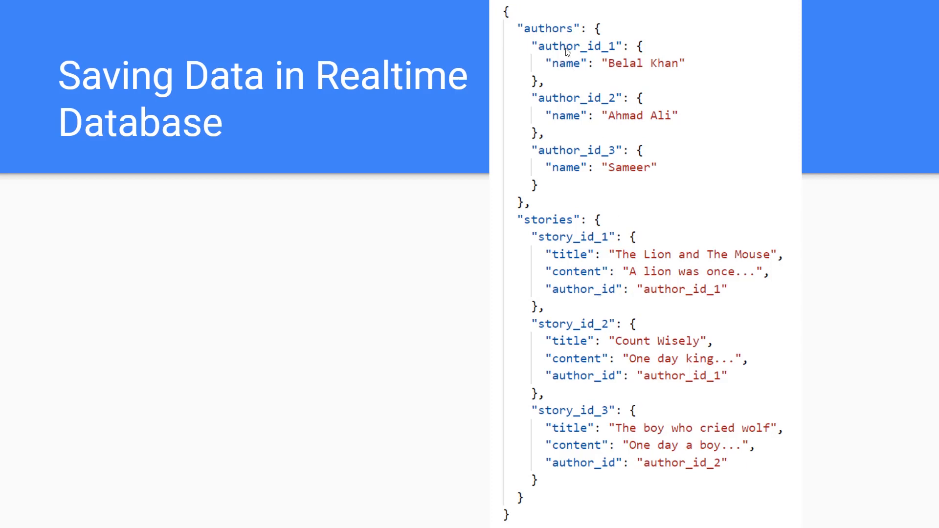
mouse_move(683, 286)
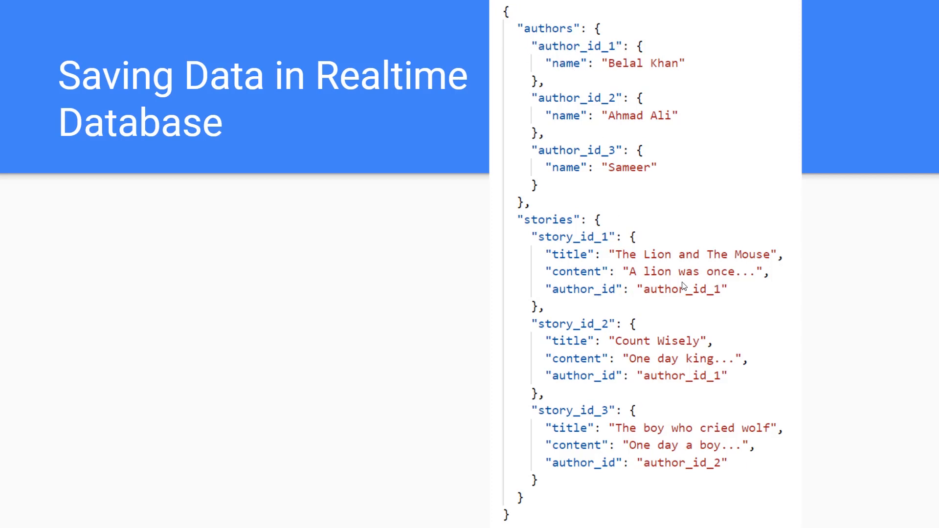
mouse_move(659, 291)
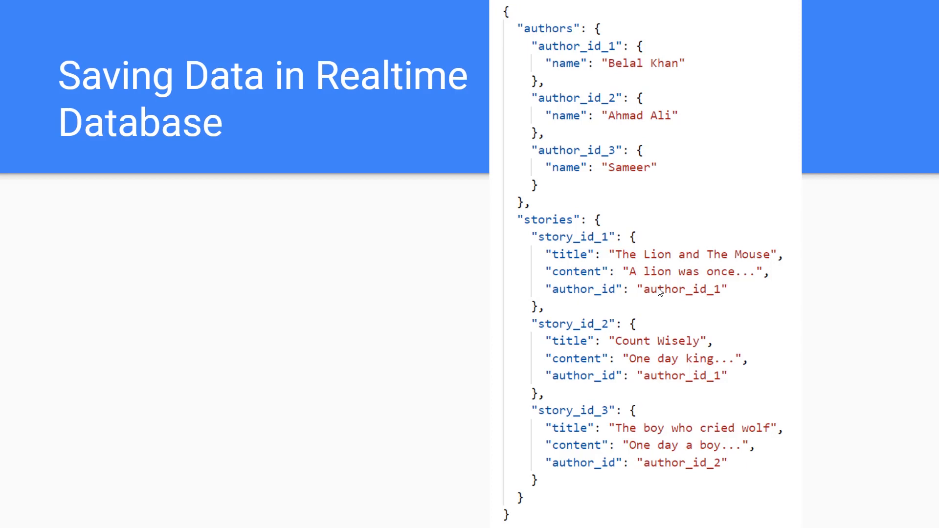
mouse_move(511, 438)
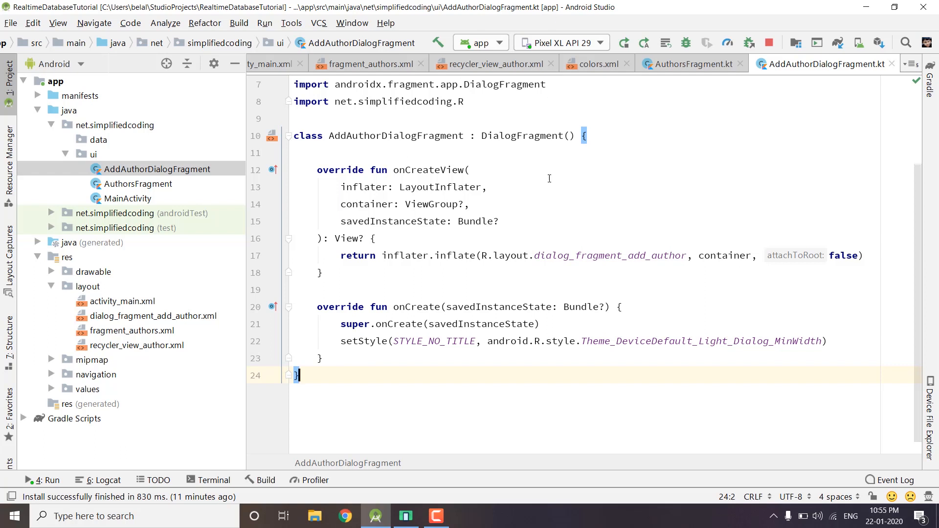
mouse_move(569, 190)
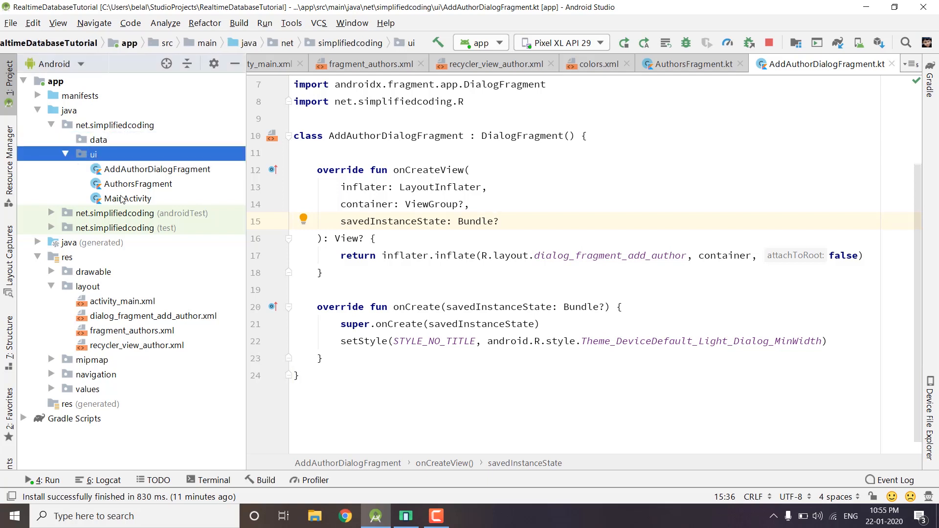
- Point out the MainActivity, AuthorsFragment and AddAuthorDialogFragment classes in the project tree
left_click(127, 198)
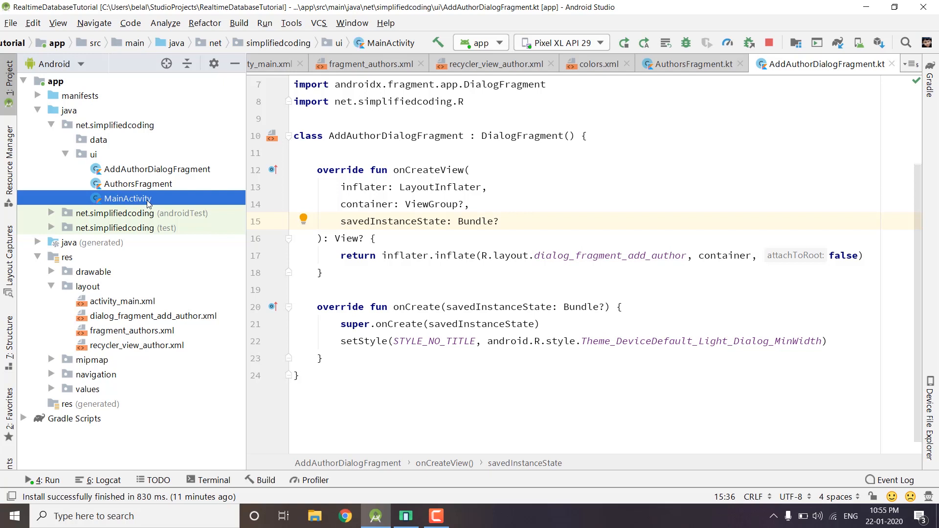
mouse_move(133, 185)
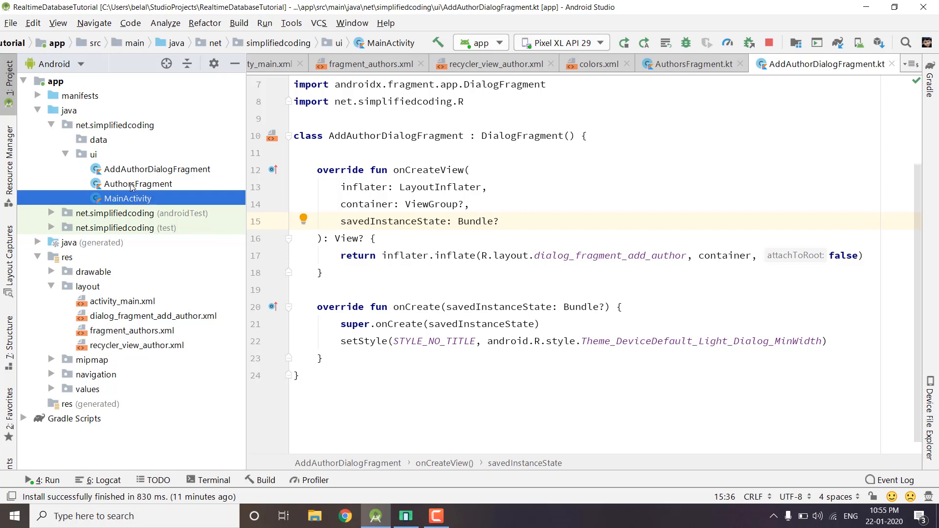
left_click(139, 184)
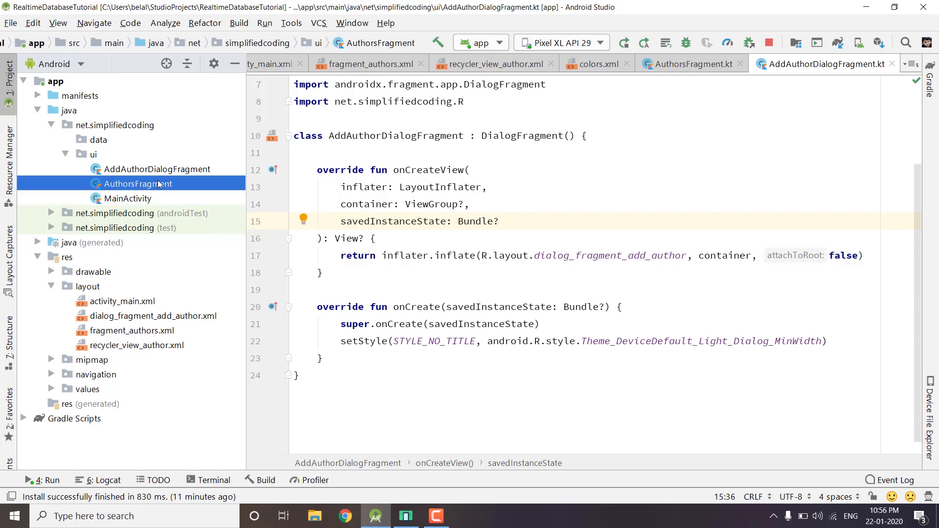
left_click(157, 169)
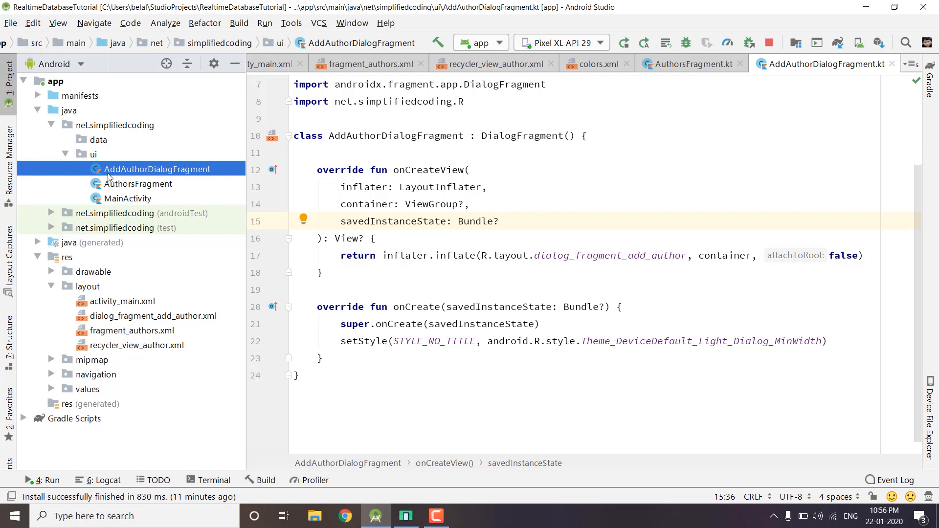
mouse_move(151, 179)
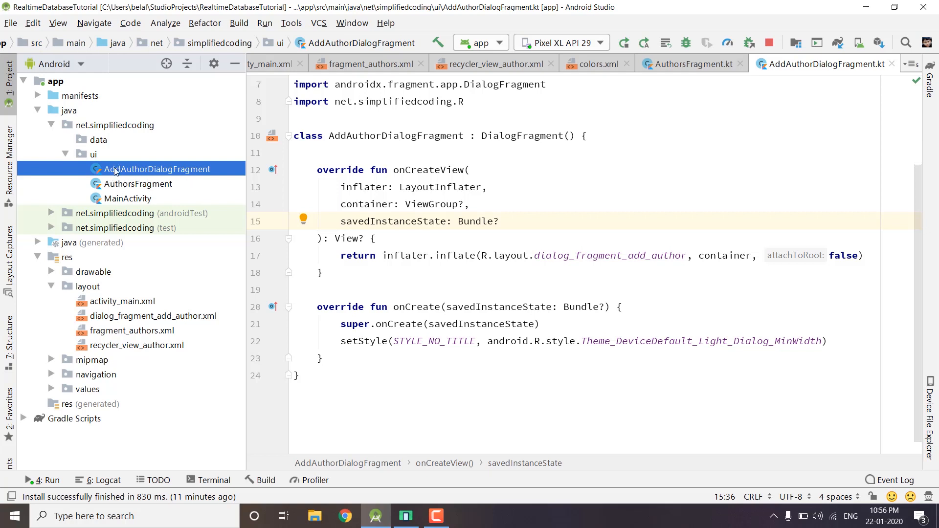
mouse_move(59, 399)
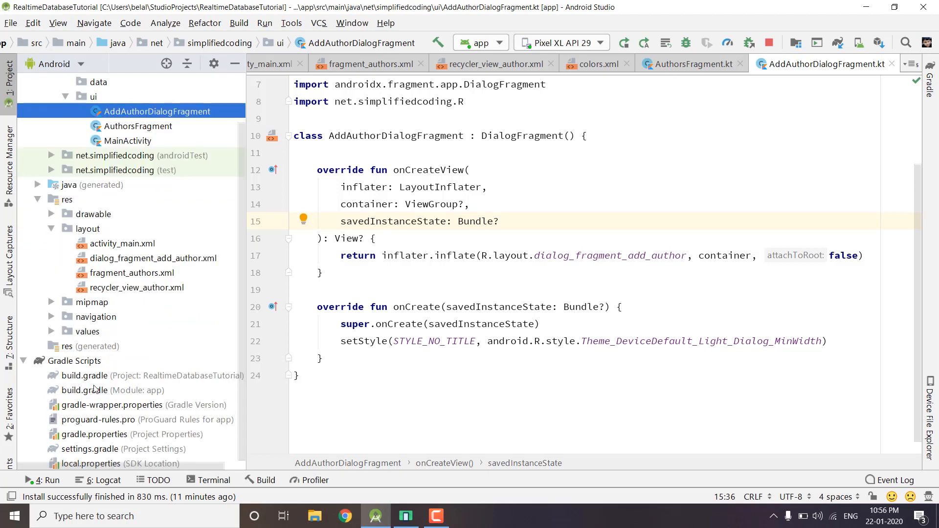
mouse_move(48, 391)
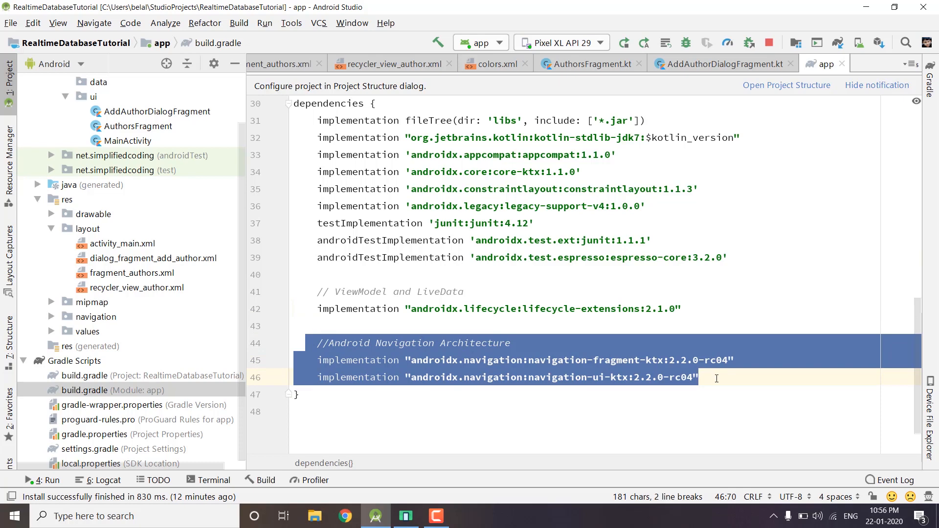
- Review the app navigation dependencies, the project safe-args classpath, and the NoActionBar styles
left_click(715, 378)
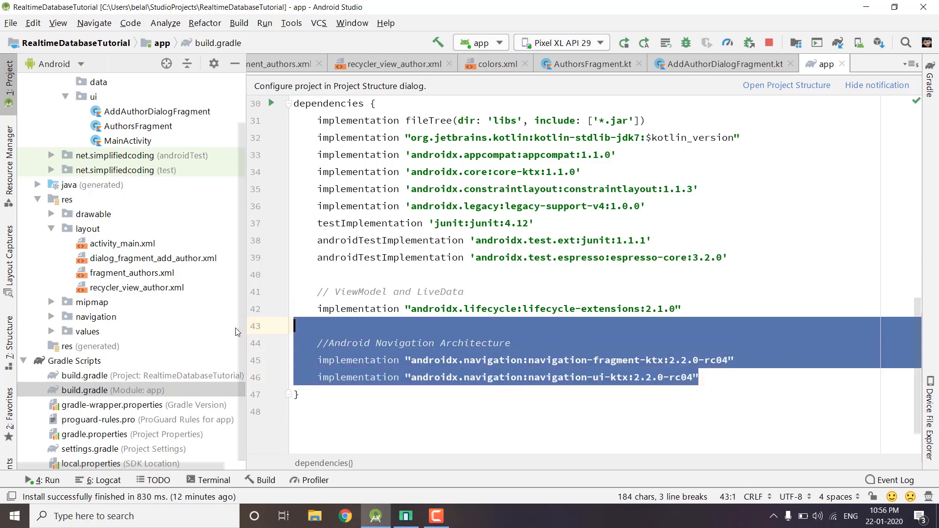
left_click(363, 326)
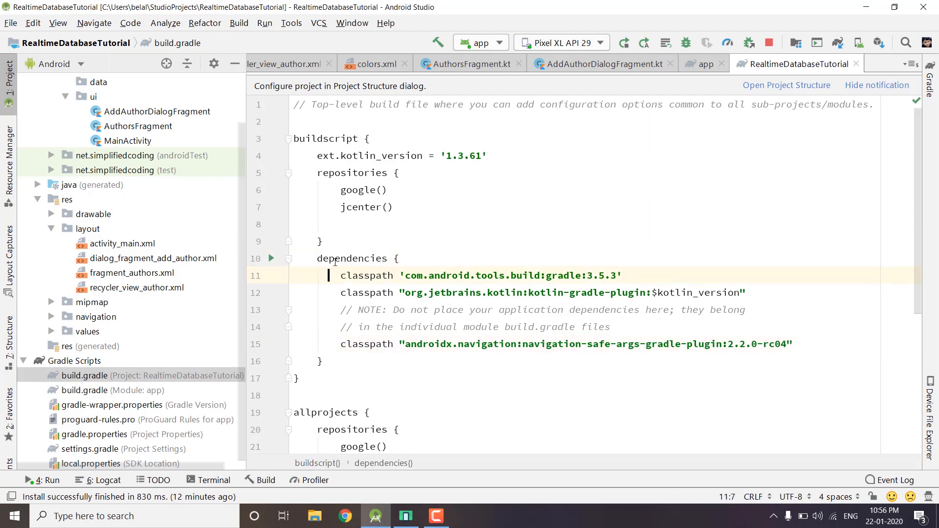
double_click(350, 258)
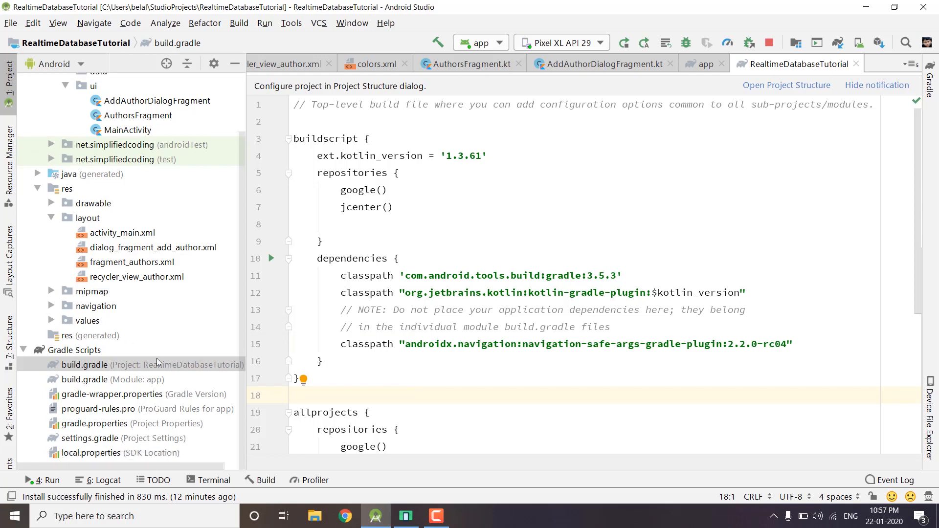
mouse_move(96, 336)
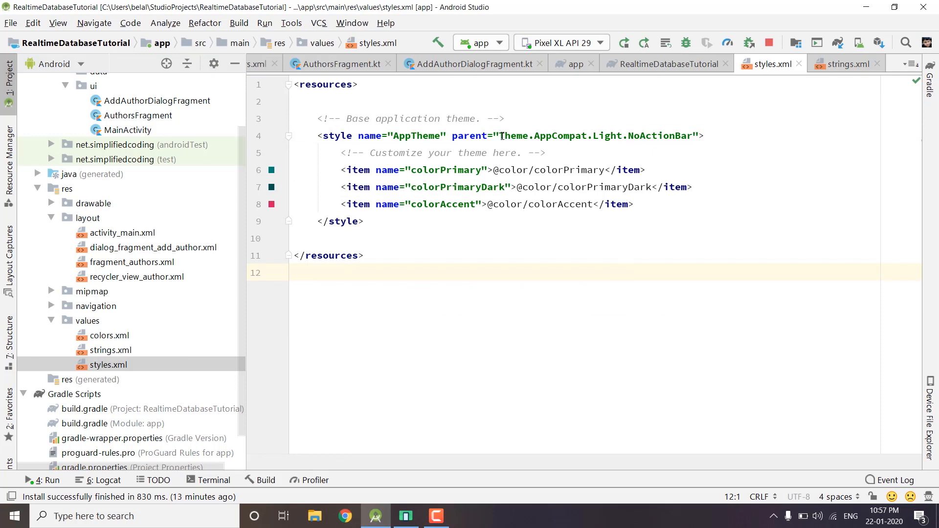
double_click(659, 135)
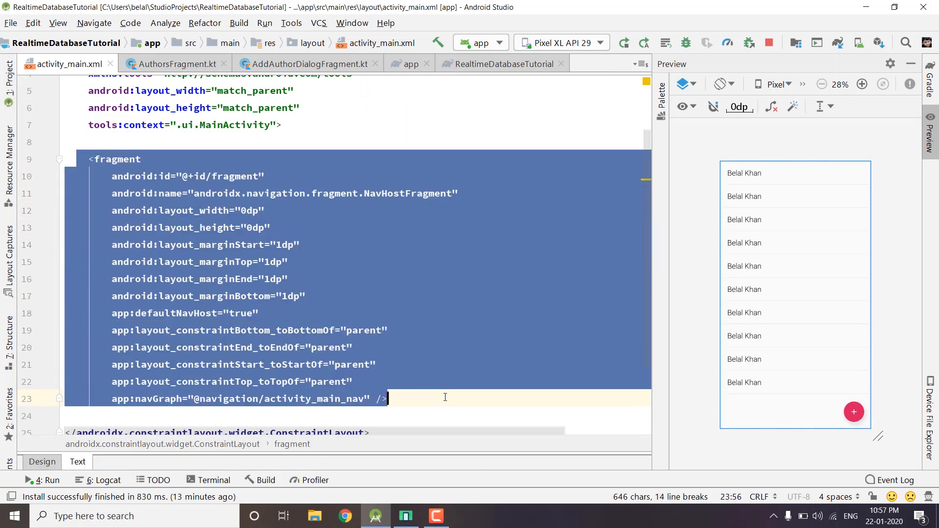
- Highlight the NavHostFragment class name and the whole fragment element in activity_main.xml
double_click(407, 194)
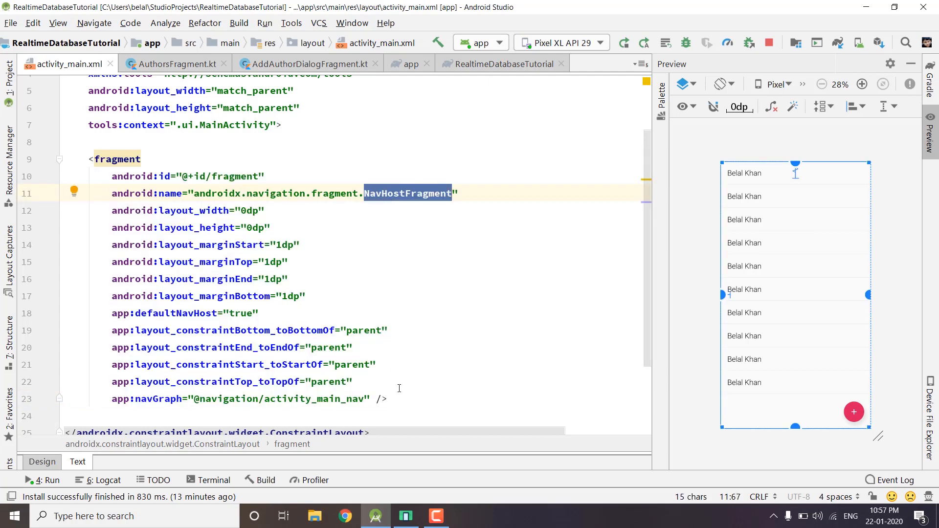
left_click_drag(157, 312, 387, 400)
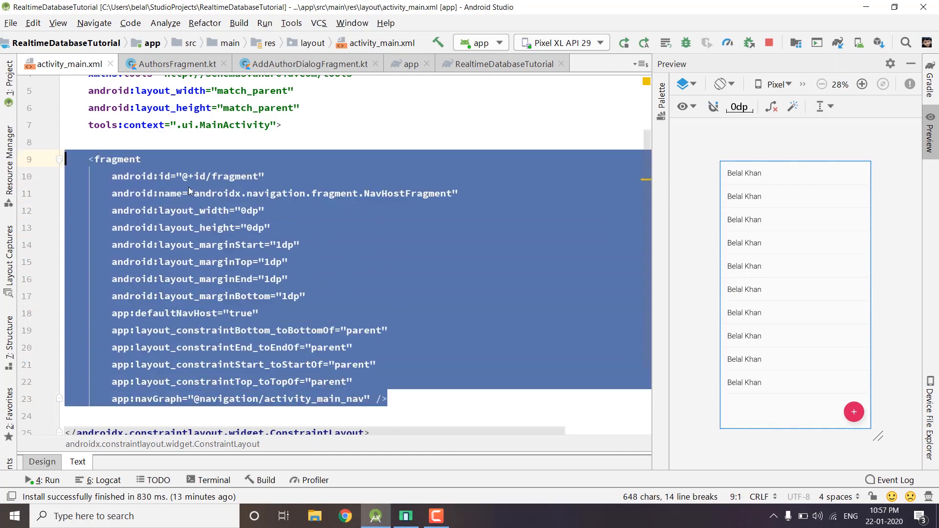
left_click(113, 159)
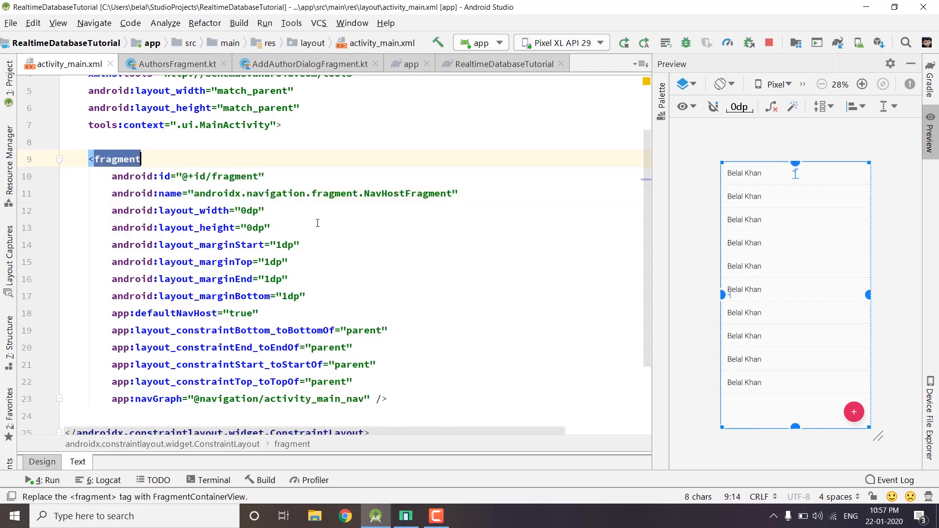
mouse_move(435, 210)
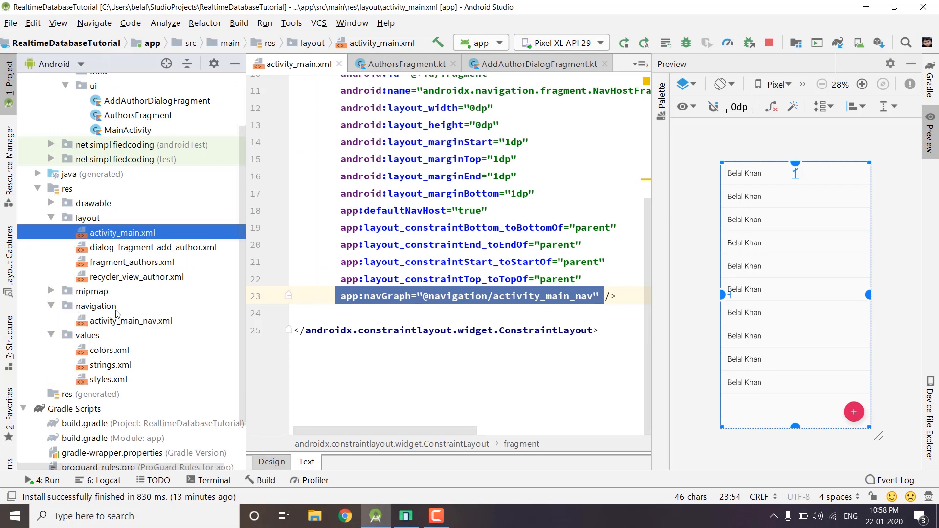
mouse_move(66, 193)
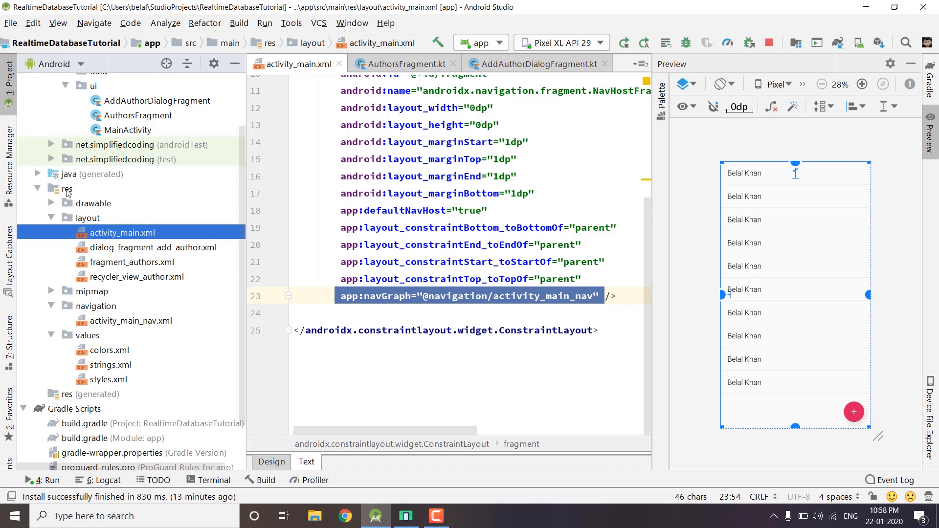
- Bring up a New Resource File dialog for a Navigation resource on res, then dismiss it
right_click(64, 189)
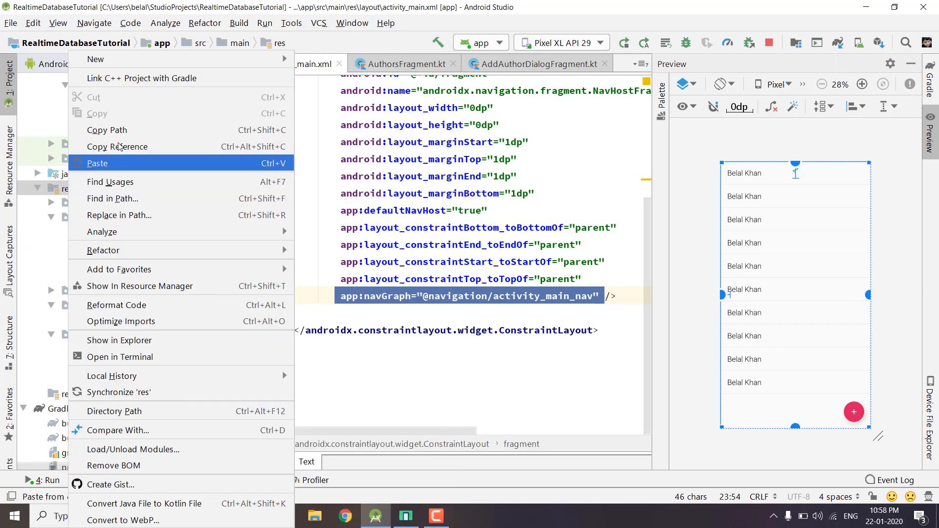
key("Escape")
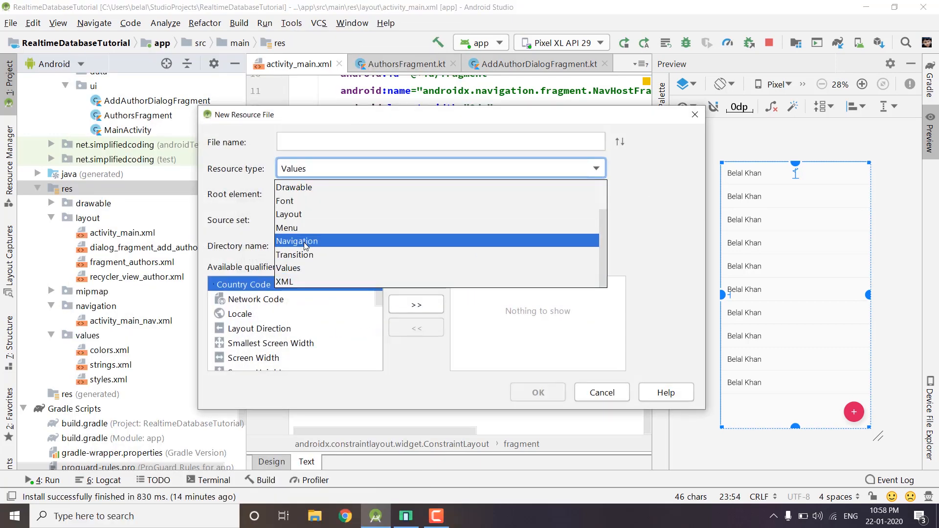
left_click(296, 241)
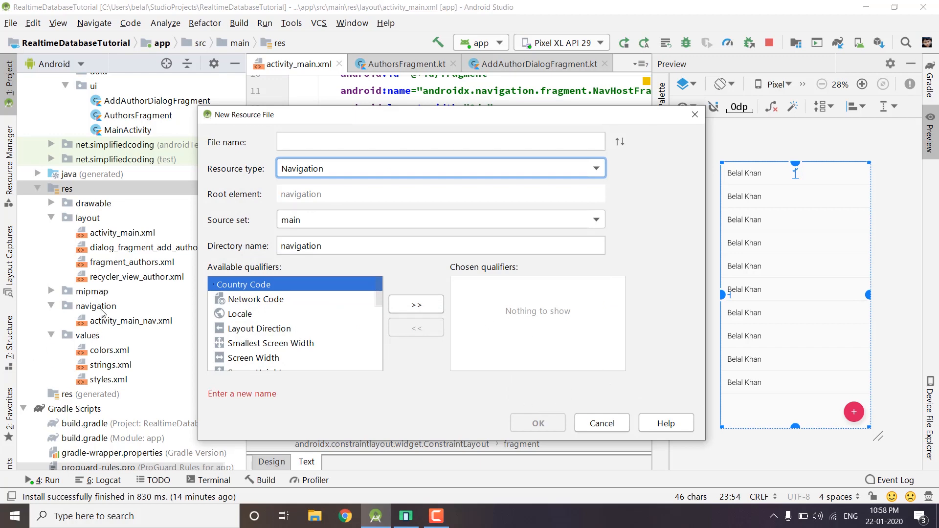
left_click(439, 141)
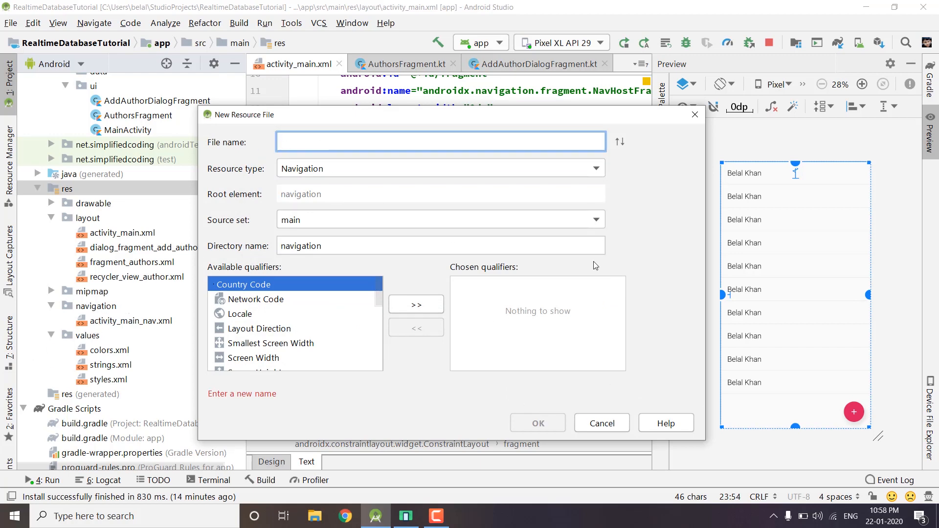
left_click(440, 141)
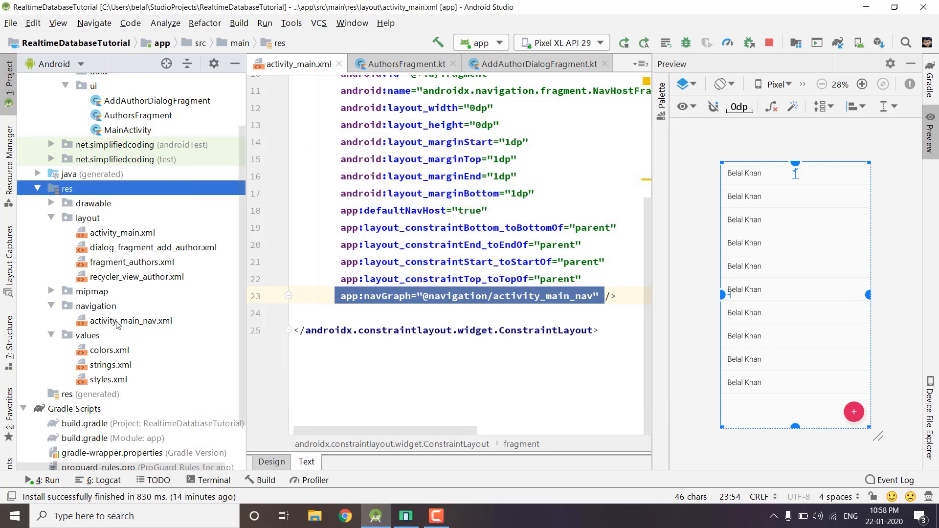
left_click(131, 321)
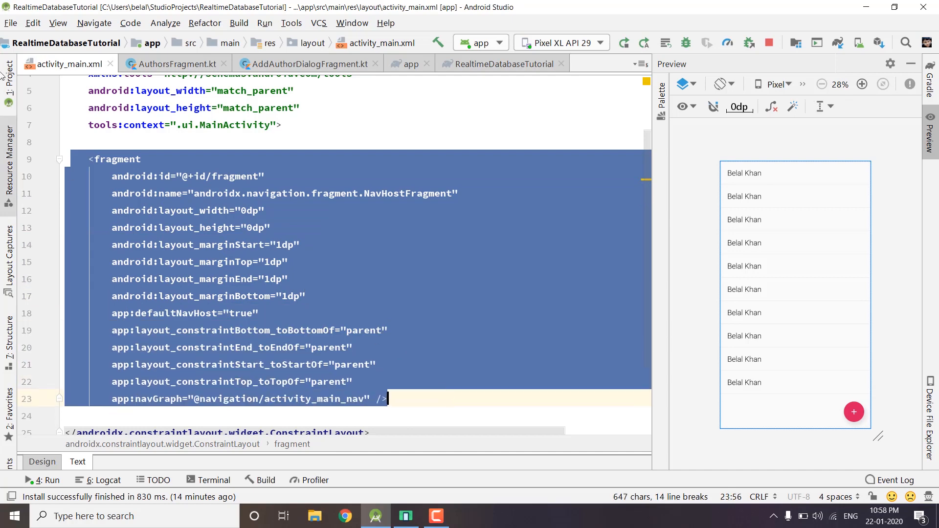
- Show the Project panel again, select AuthorsFragment, and open fragment_authors.xml
left_click(8, 69)
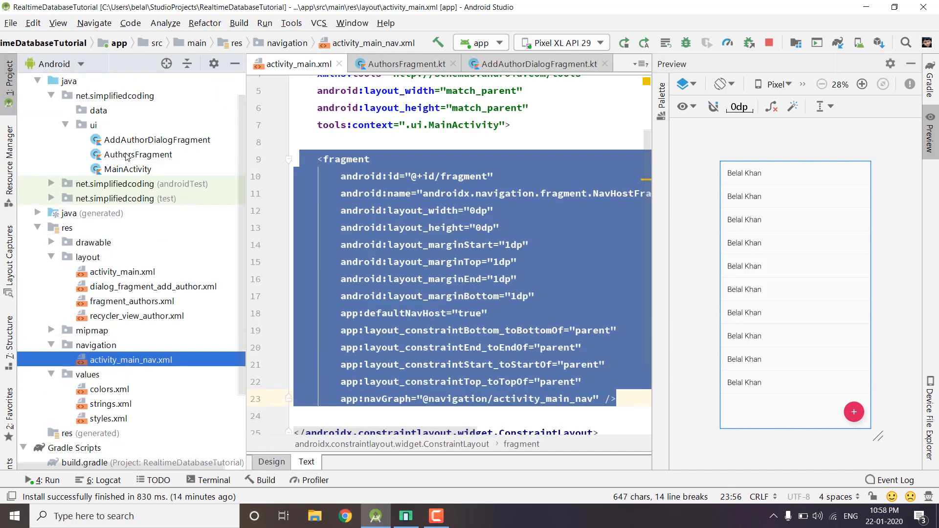
left_click(139, 154)
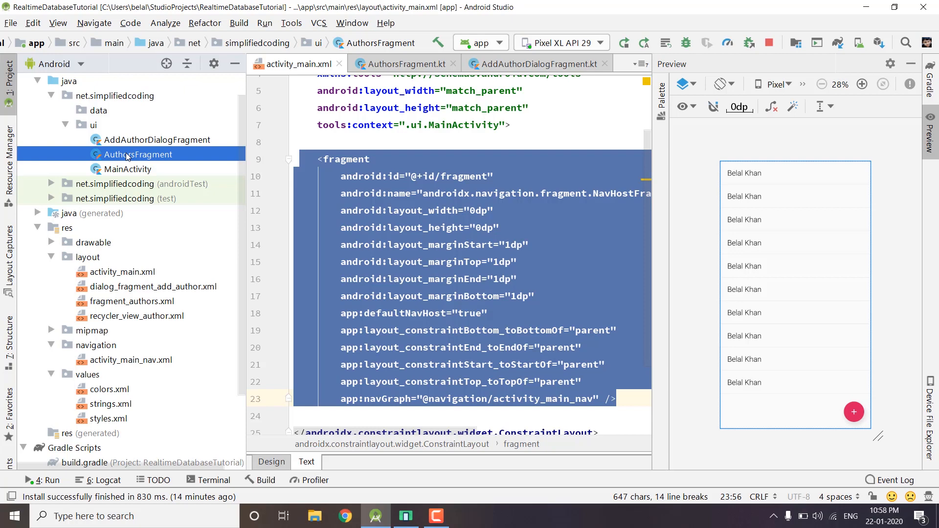
mouse_move(135, 158)
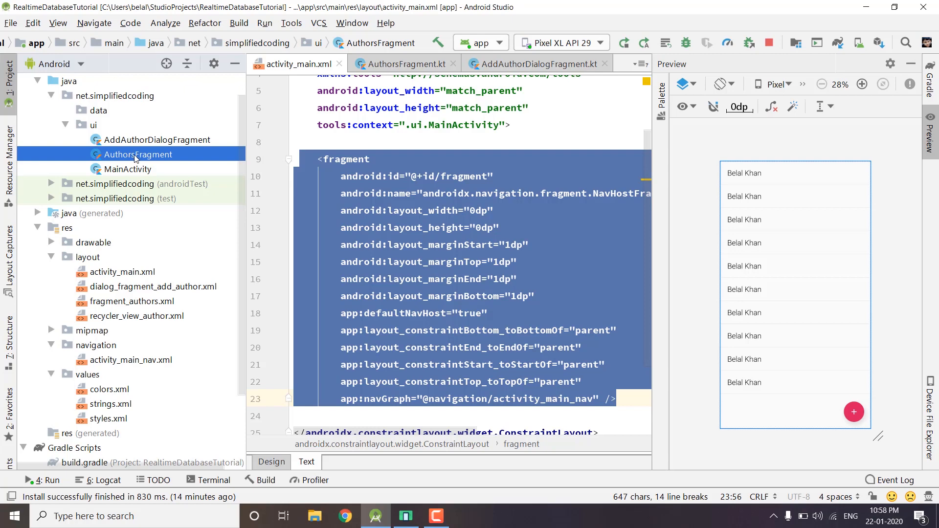
left_click(403, 64)
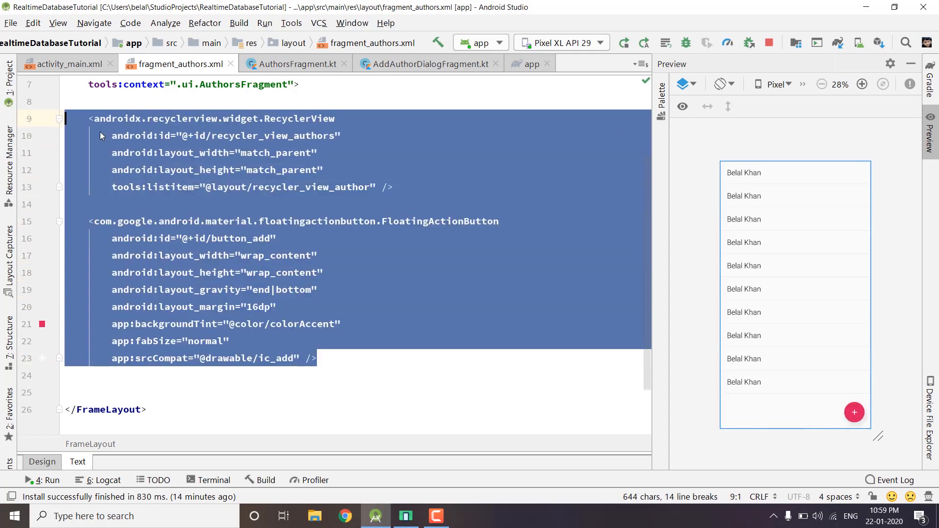
- Select the FloatingActionButton code block and pick recycler_view_author.xml in the Project panel
left_click(182, 135)
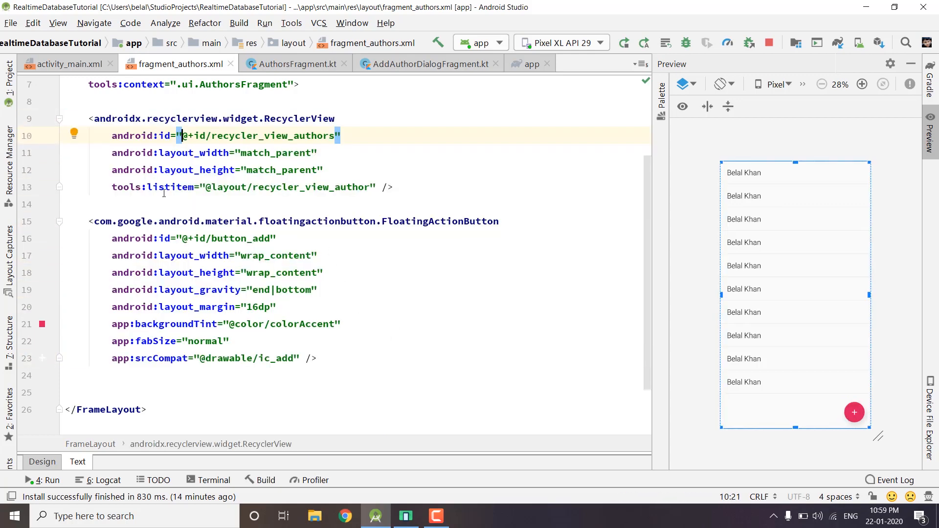
left_click_drag(93, 118, 393, 186)
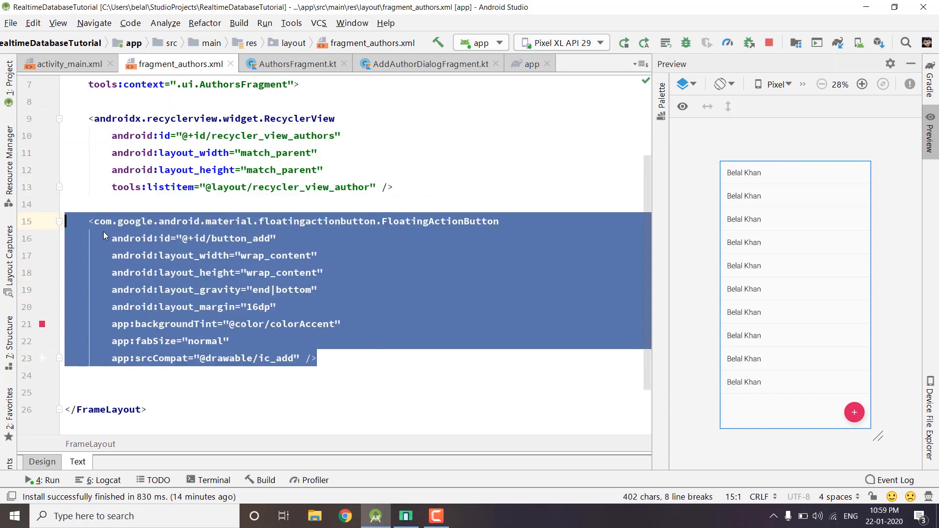
left_click(186, 152)
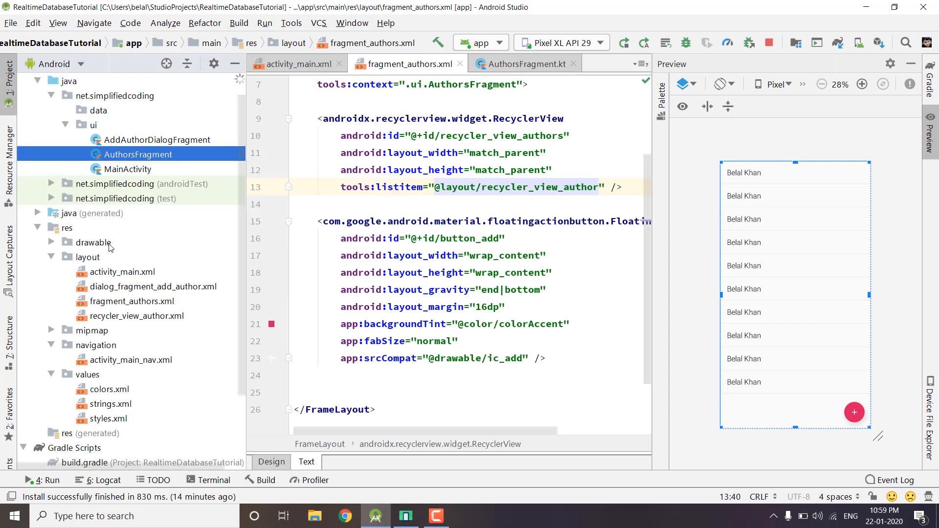
left_click(137, 316)
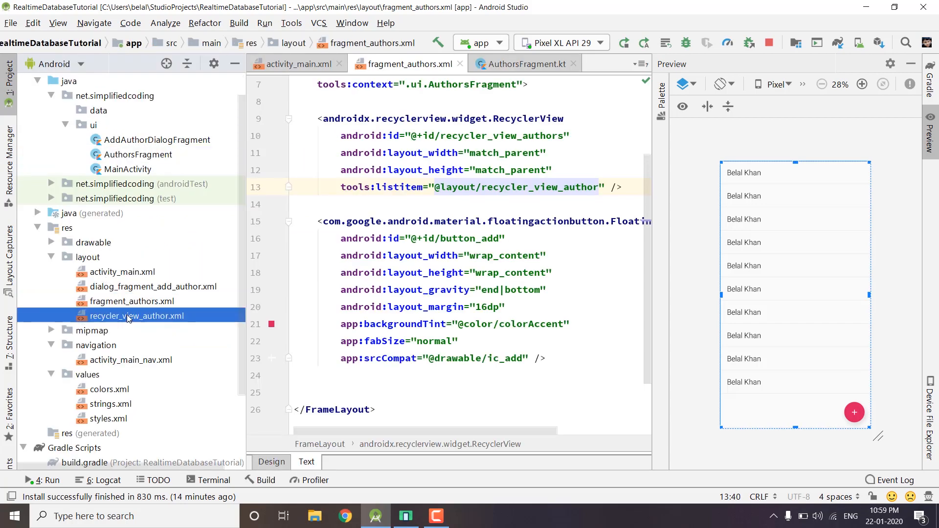
- Review recycler_view_author.xml, then return to the add button's margin in fragment_authors.xml
double_click(136, 316)
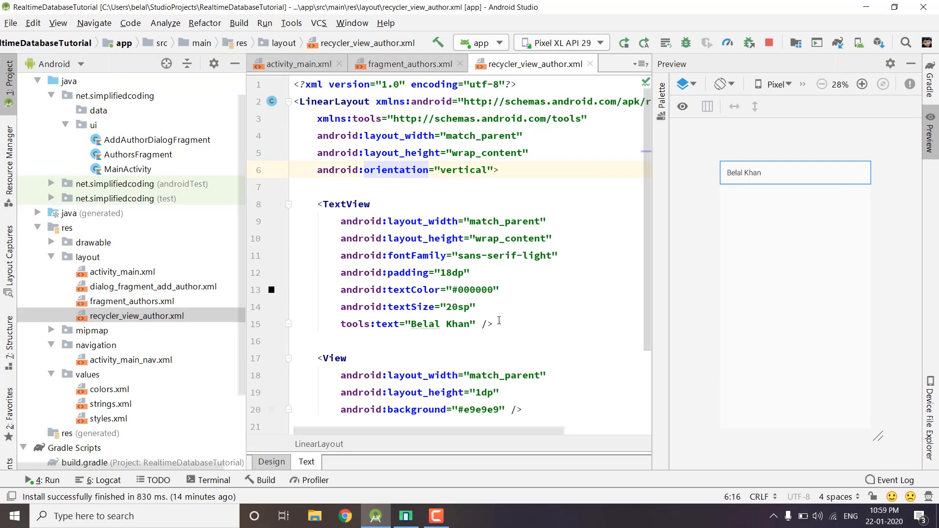
left_click_drag(321, 204, 493, 324)
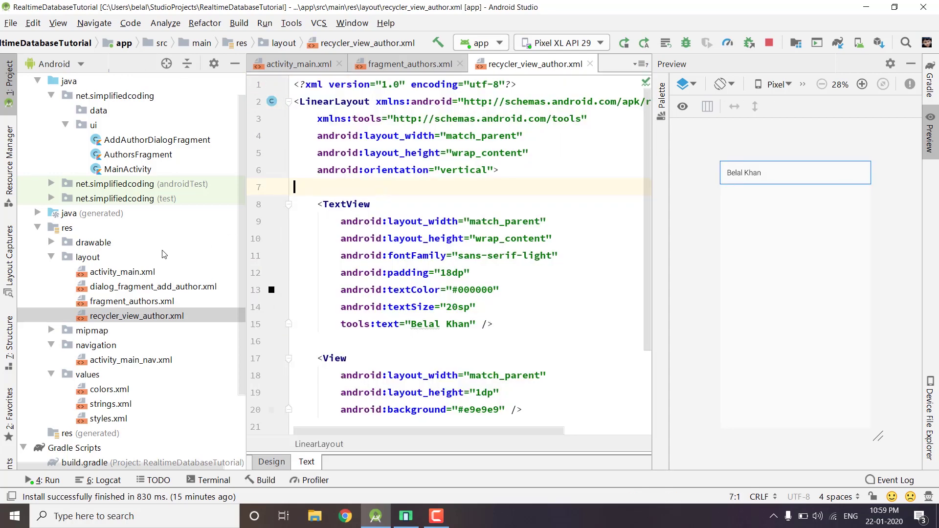
left_click(409, 64)
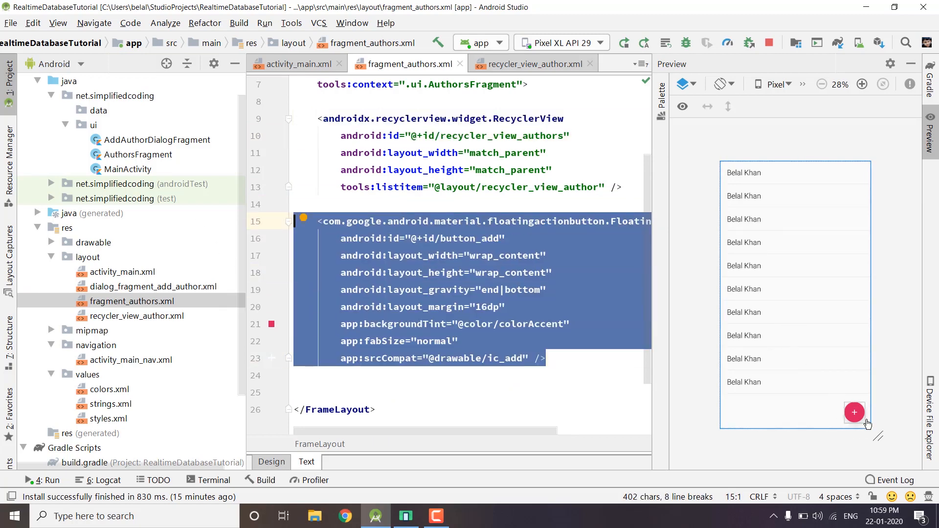
mouse_move(479, 328)
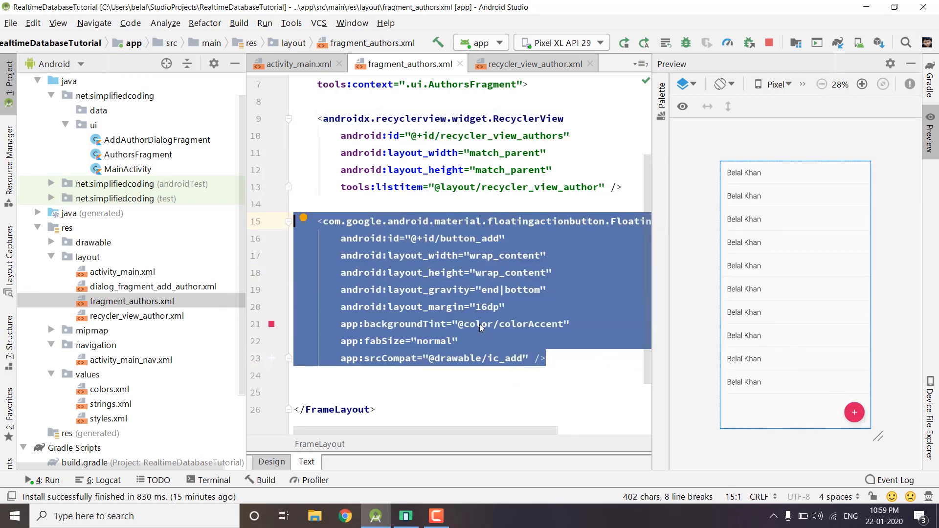
left_click(472, 306)
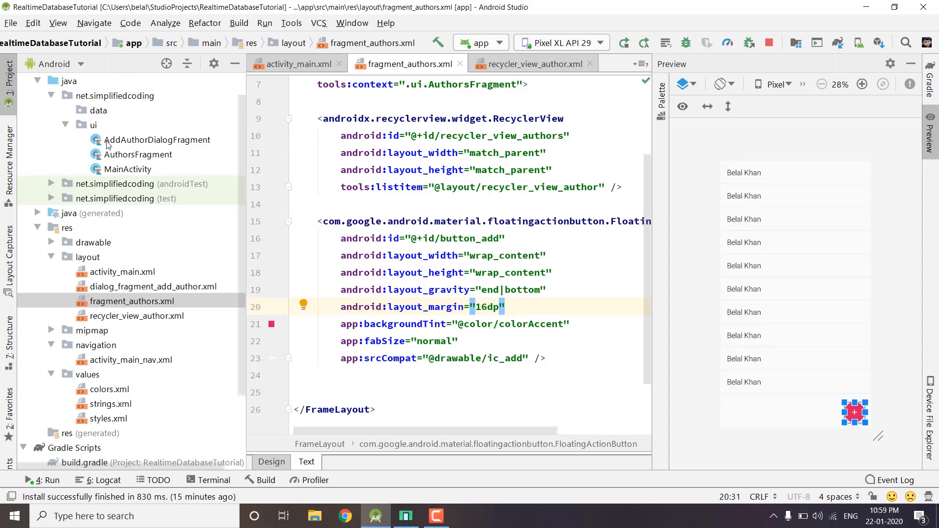
left_click(156, 140)
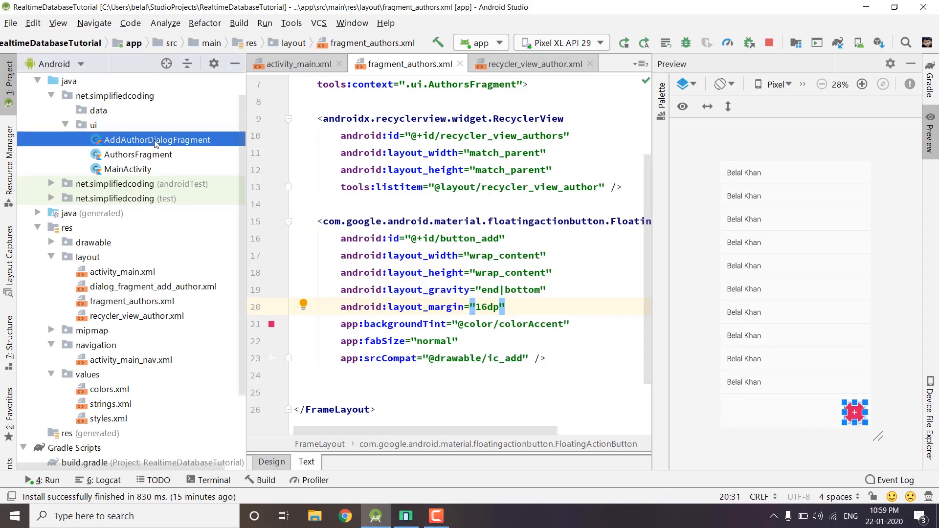
- Open the AddAuthorDialogFragment class from the Project panel
double_click(158, 140)
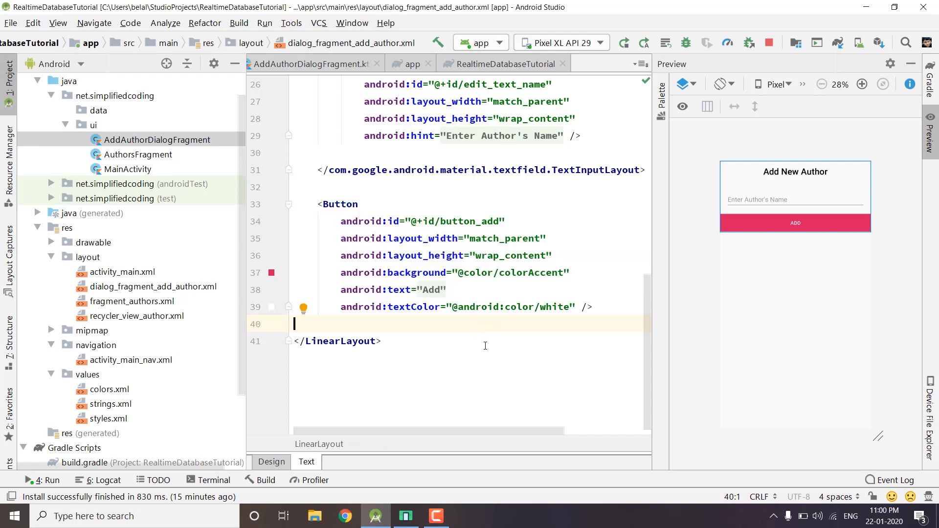
mouse_move(453, 312)
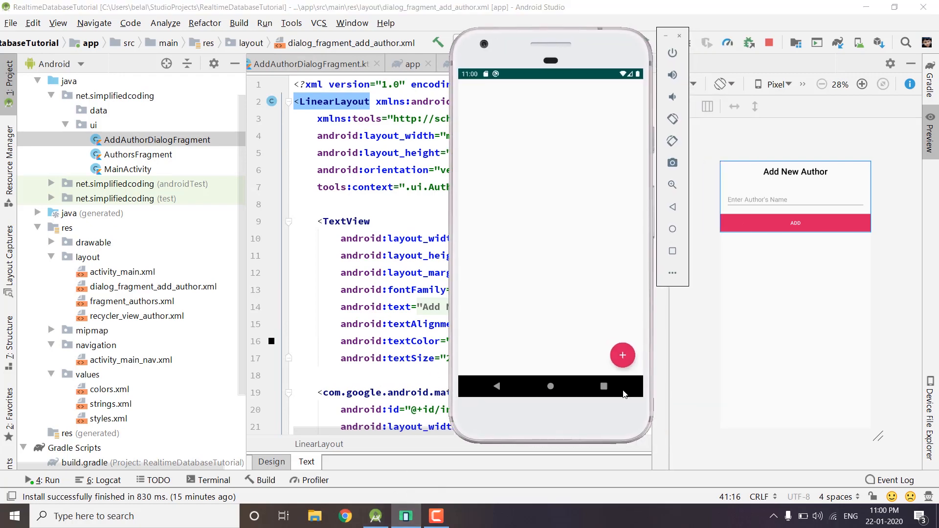
- Tap the emulator's floating + button to show the Add New Author dialog
left_click(622, 355)
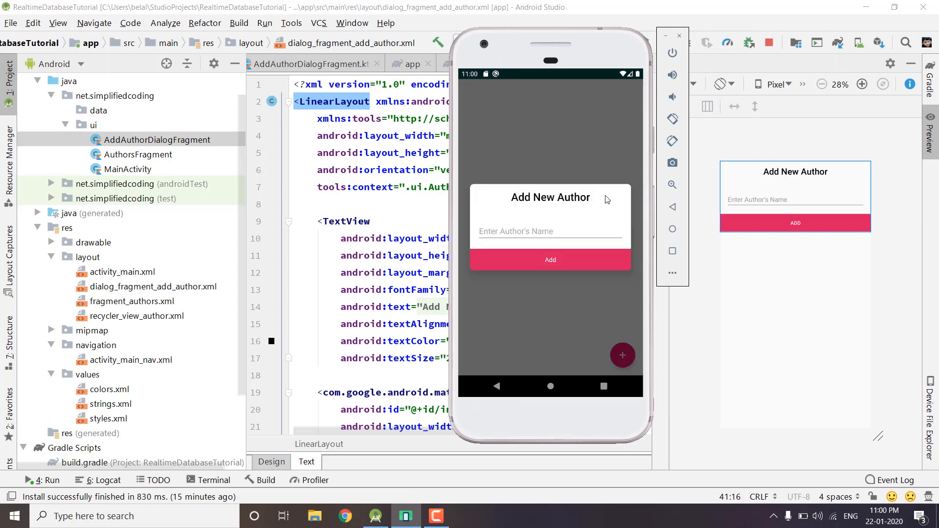
mouse_move(569, 259)
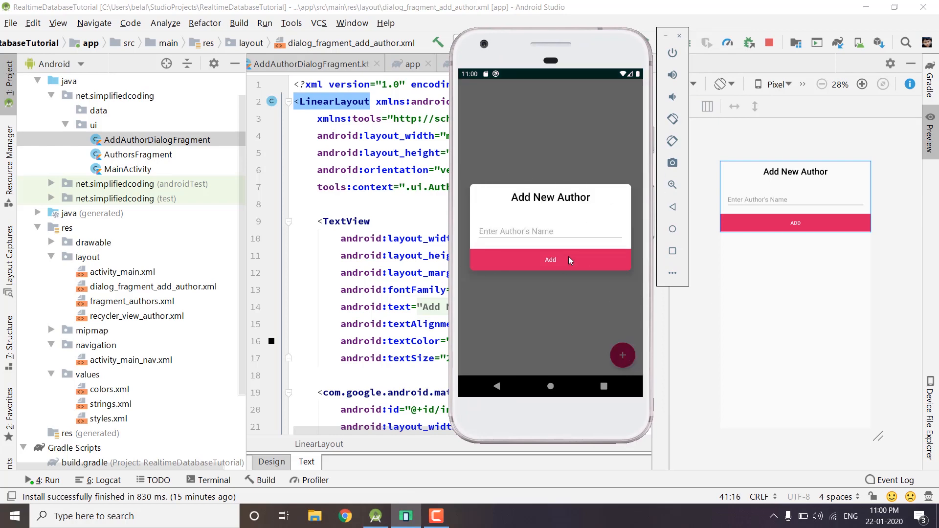
mouse_move(639, 249)
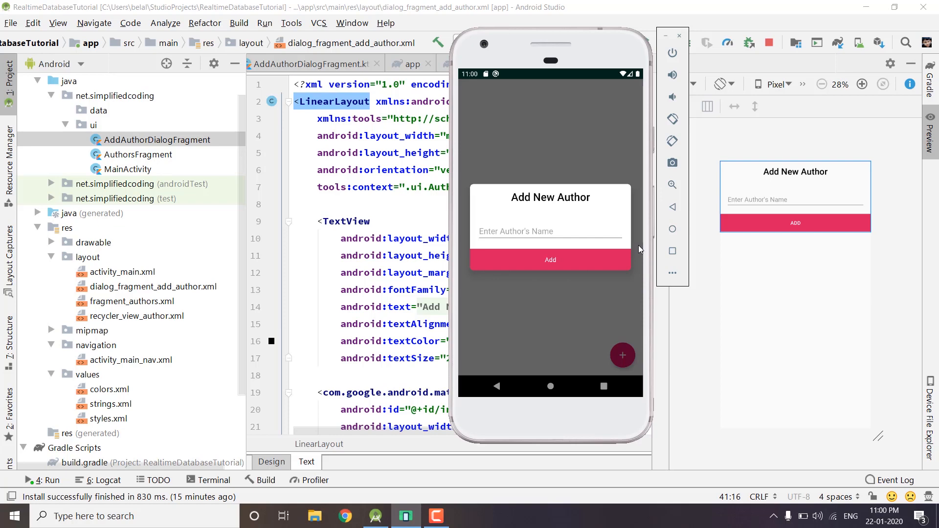
mouse_move(571, 274)
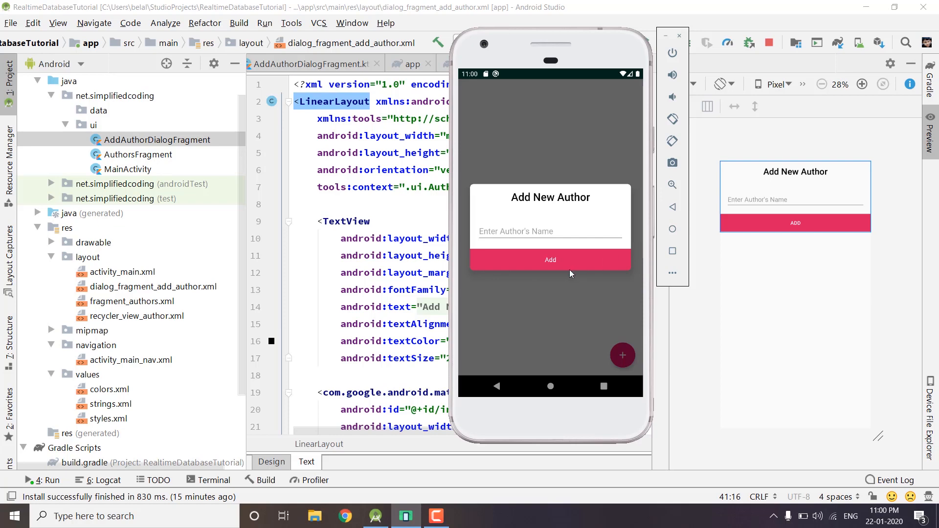
mouse_move(573, 301)
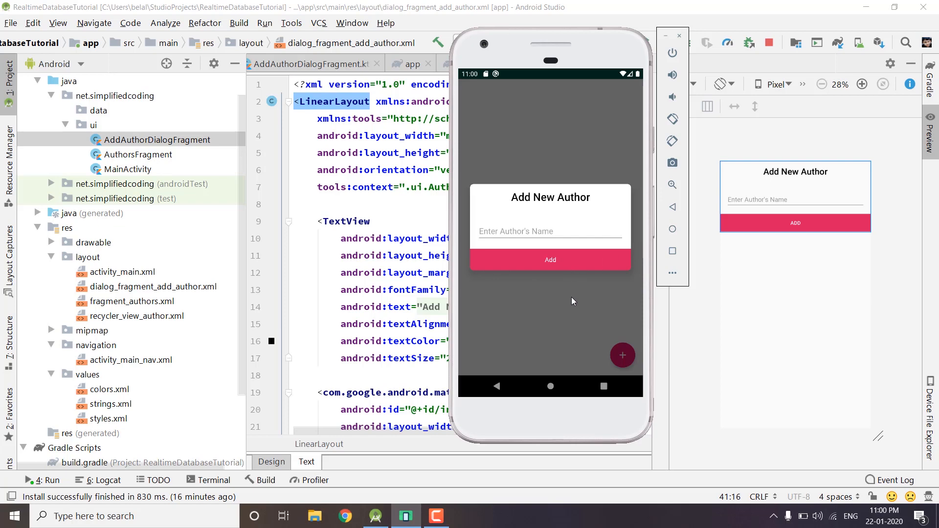